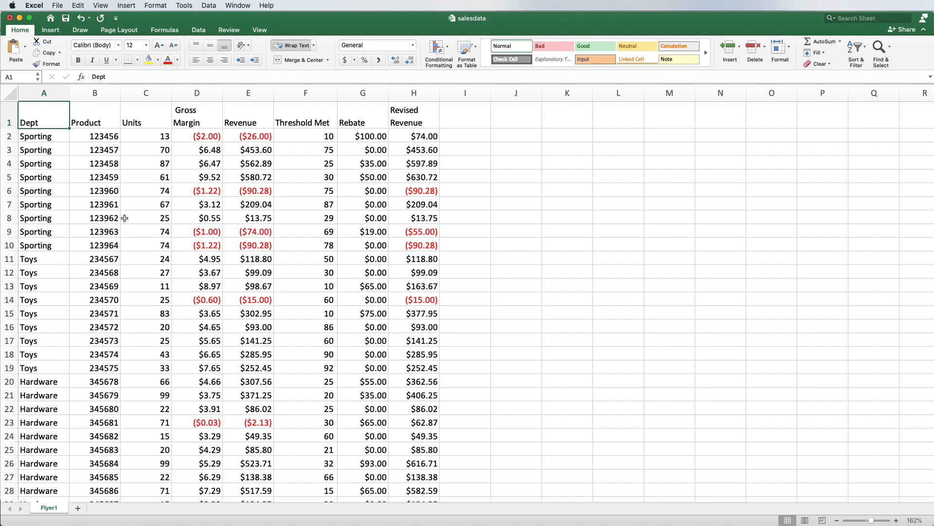
mouse_move(159, 247)
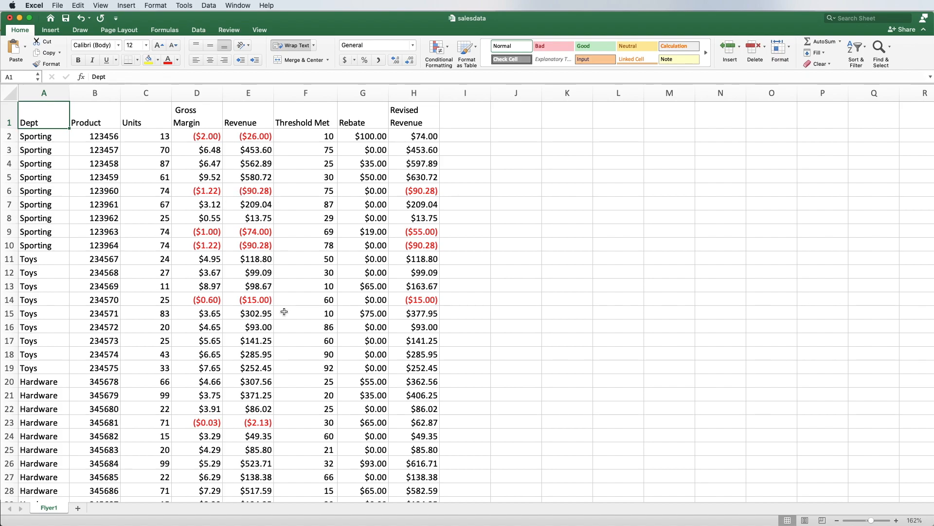
mouse_move(294, 194)
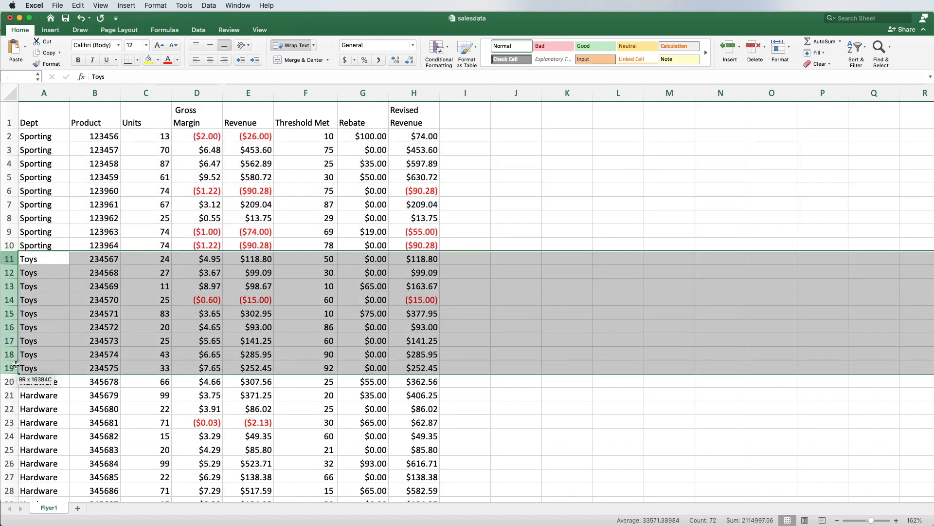
Inspect the sales sheet values: Threshold Met, Rebate, Revised Revenue and the Sporting and Toys rows.
left_click(94, 245)
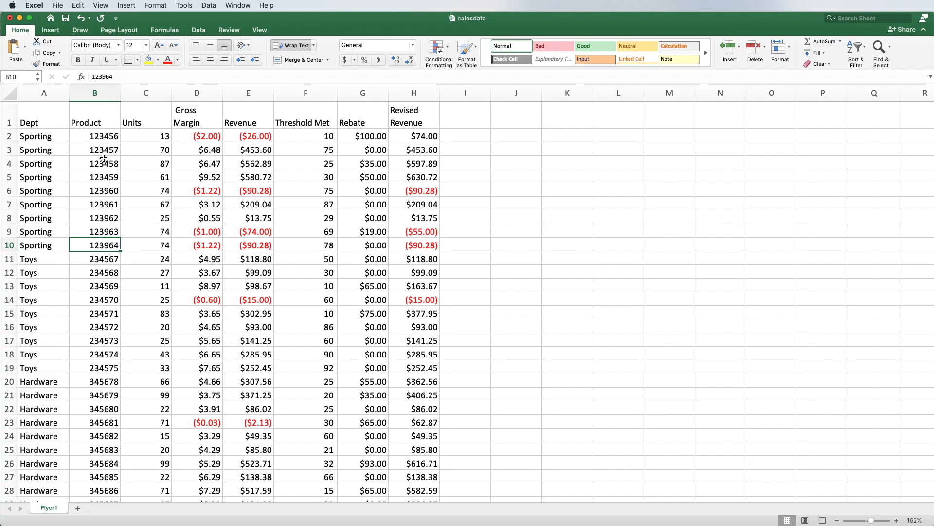
mouse_move(78, 382)
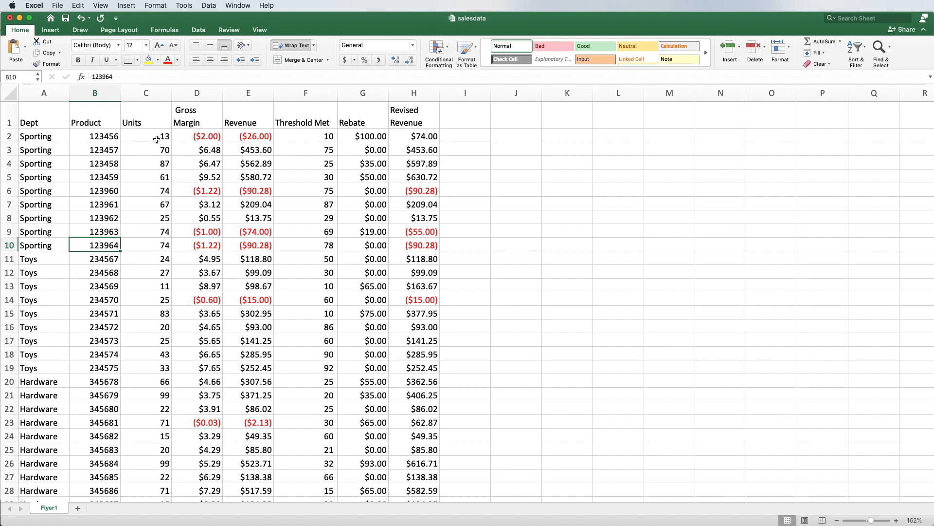
mouse_move(259, 136)
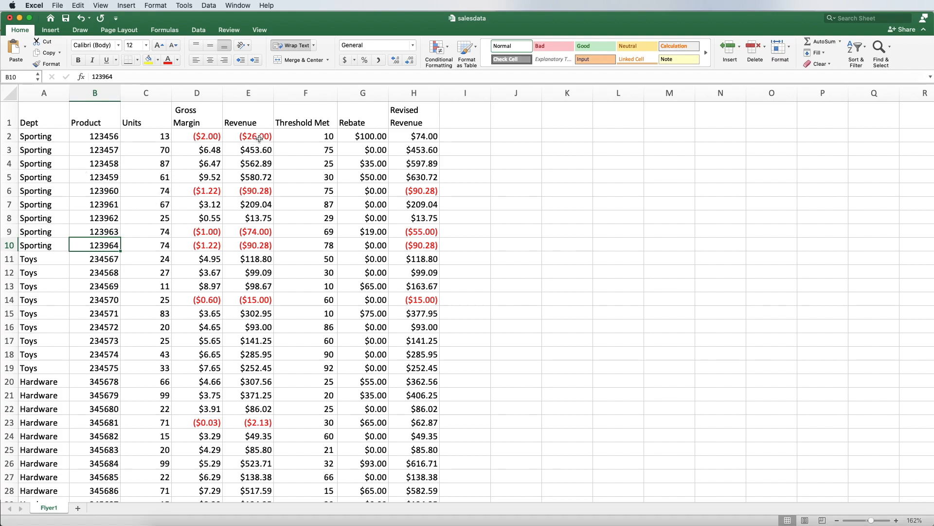
left_click(306, 137)
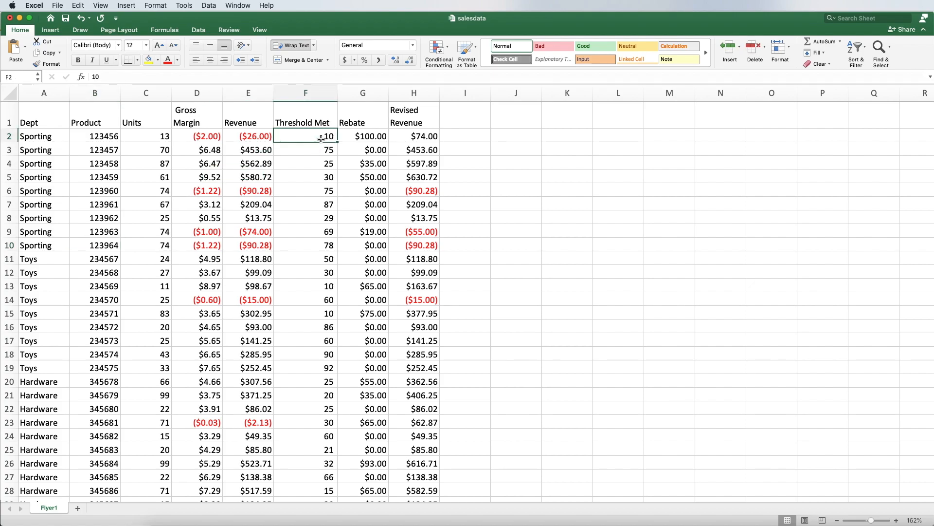
left_click(362, 137)
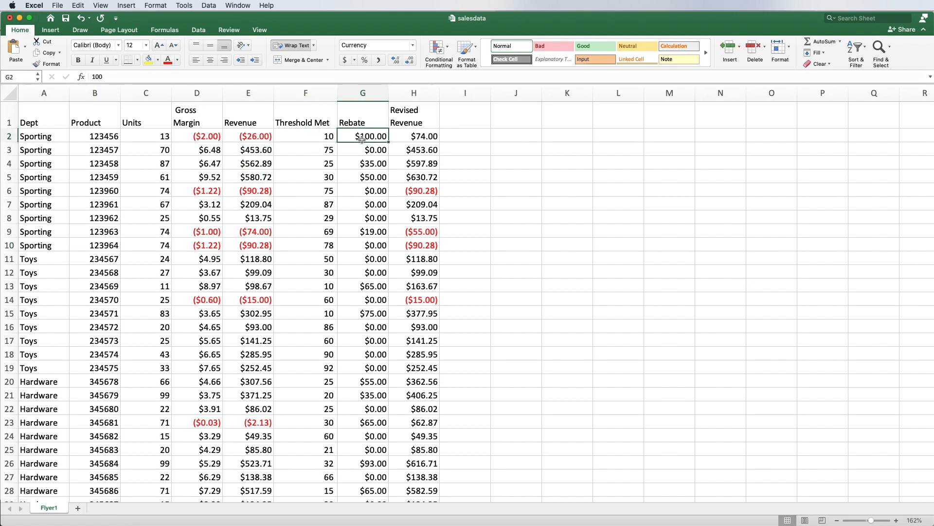
left_click(414, 136)
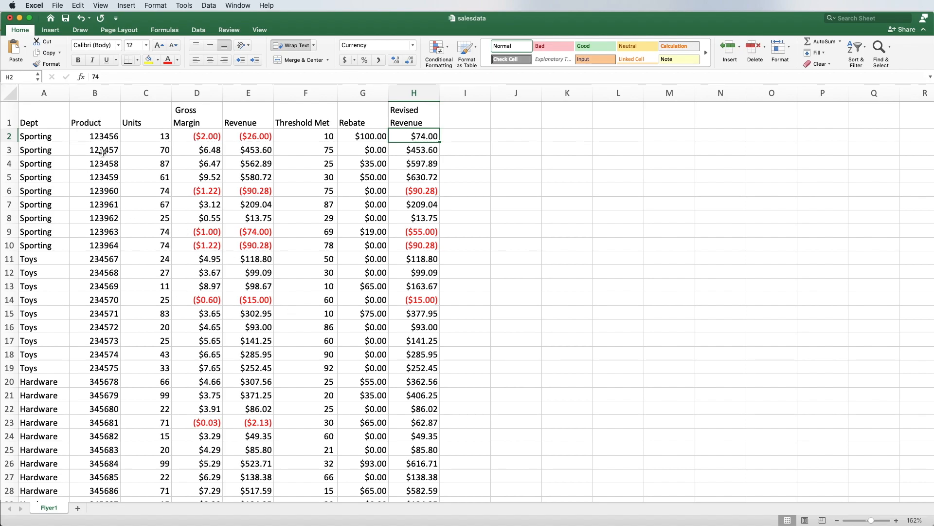
mouse_move(429, 246)
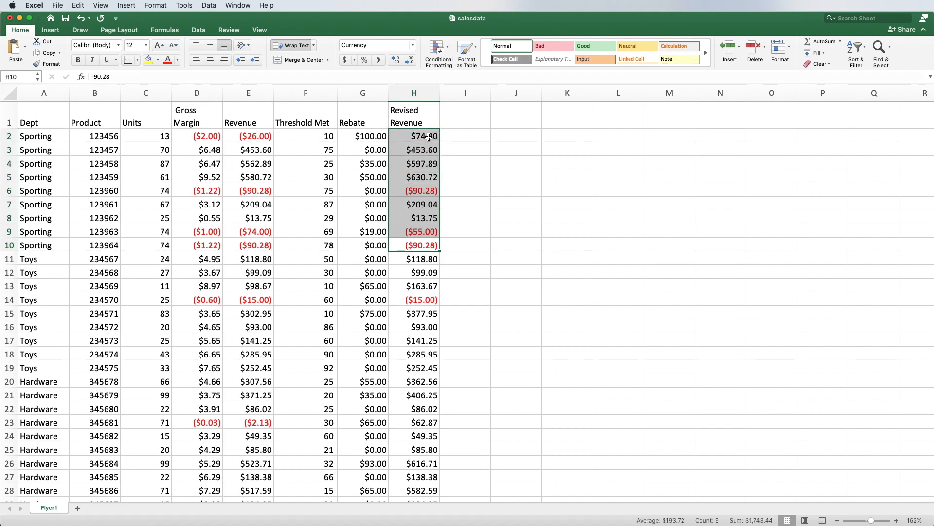
mouse_move(383, 165)
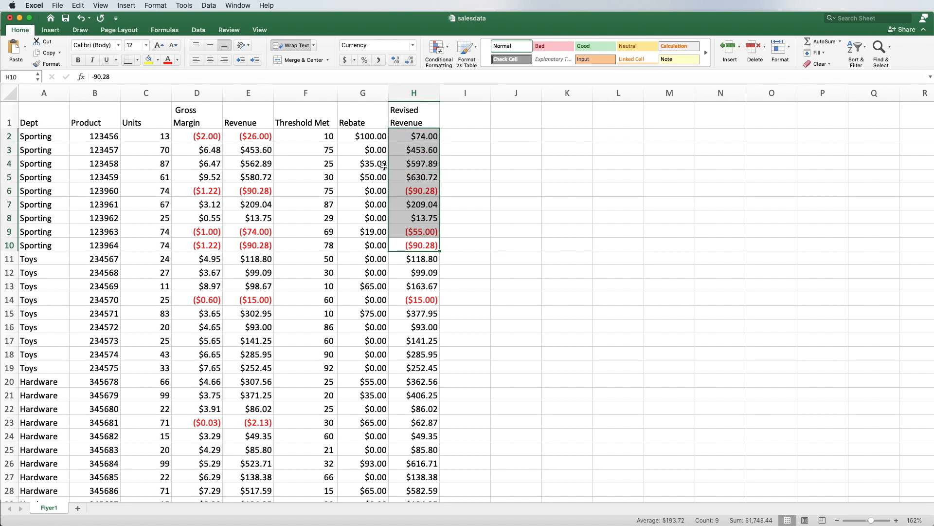
left_click(249, 259)
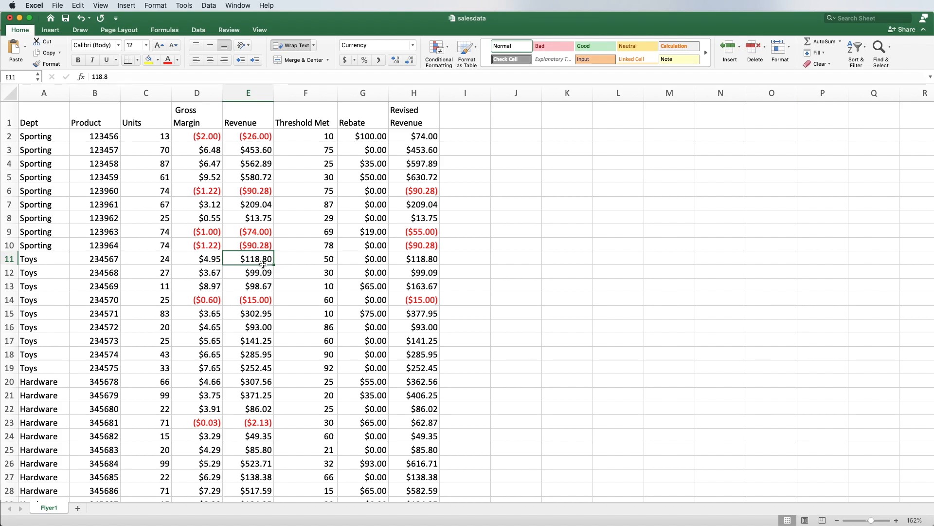
left_click(44, 136)
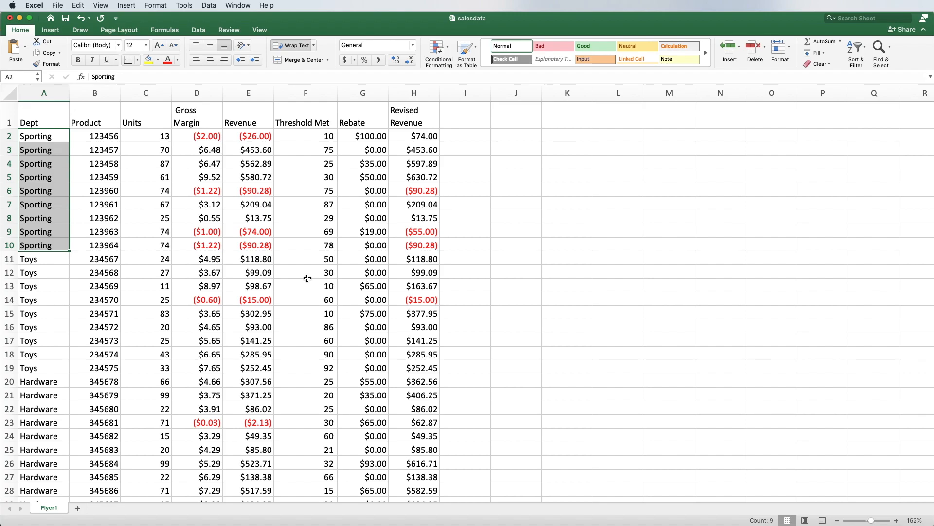
mouse_move(426, 242)
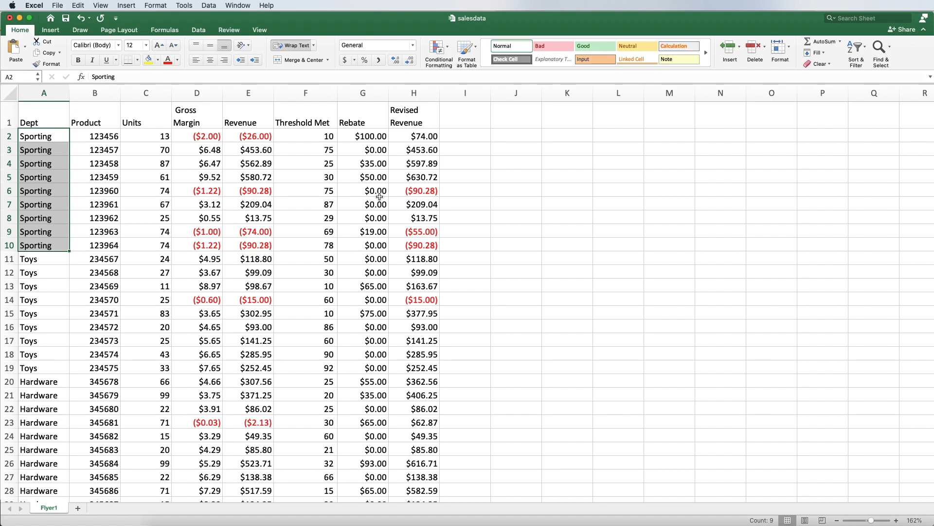
mouse_move(475, 198)
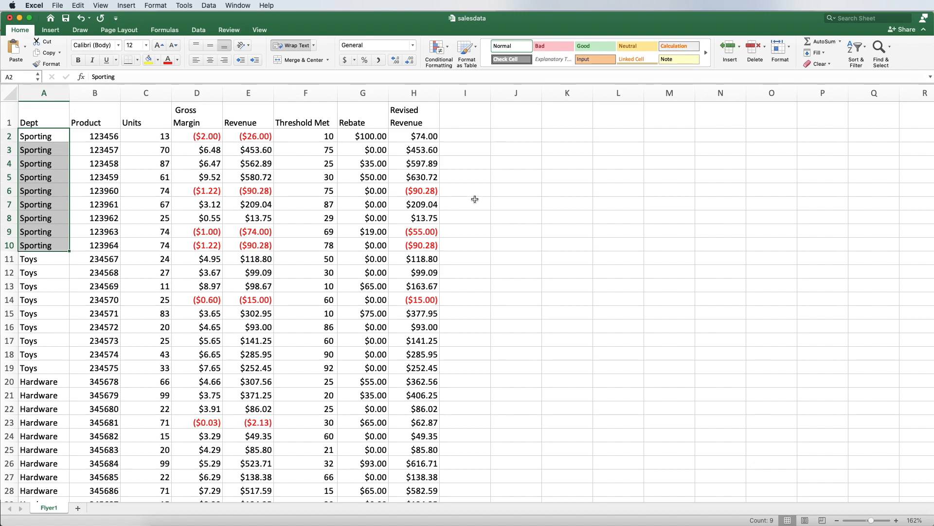
mouse_move(413, 133)
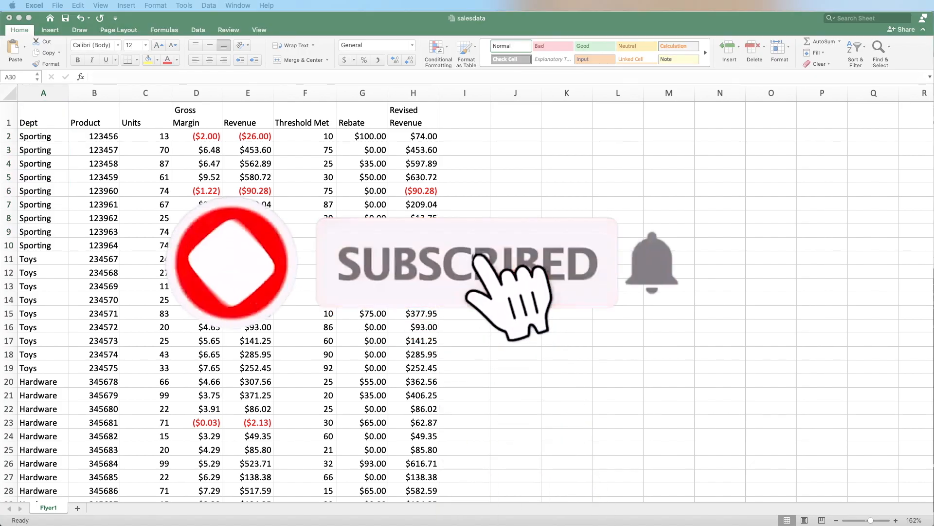
Review send_email in excelemailer.py, noting the department placeholder and attachment file path.
left_click(44, 136)
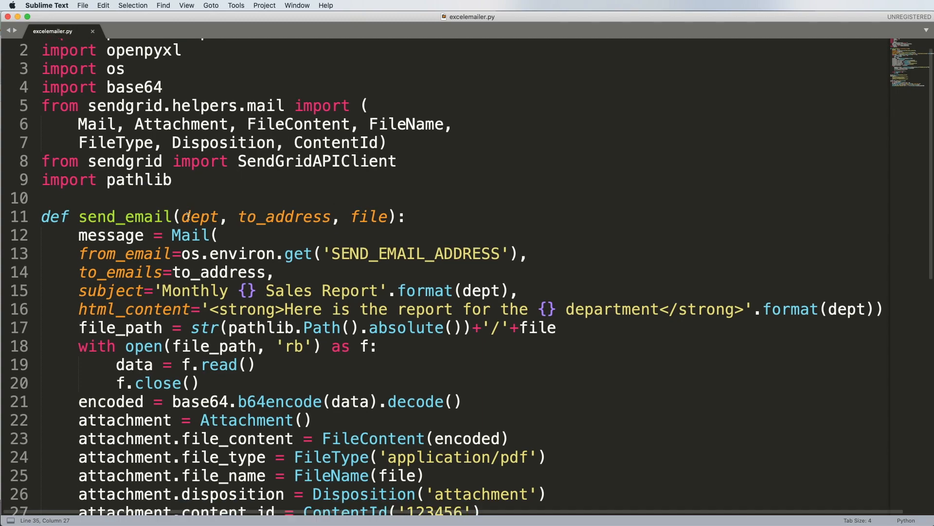
scroll("down", 3)
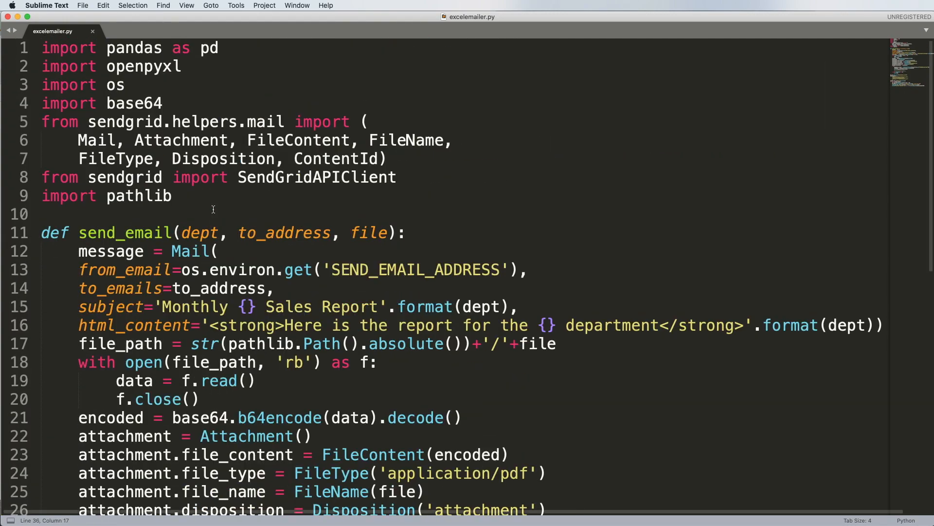
mouse_move(187, 113)
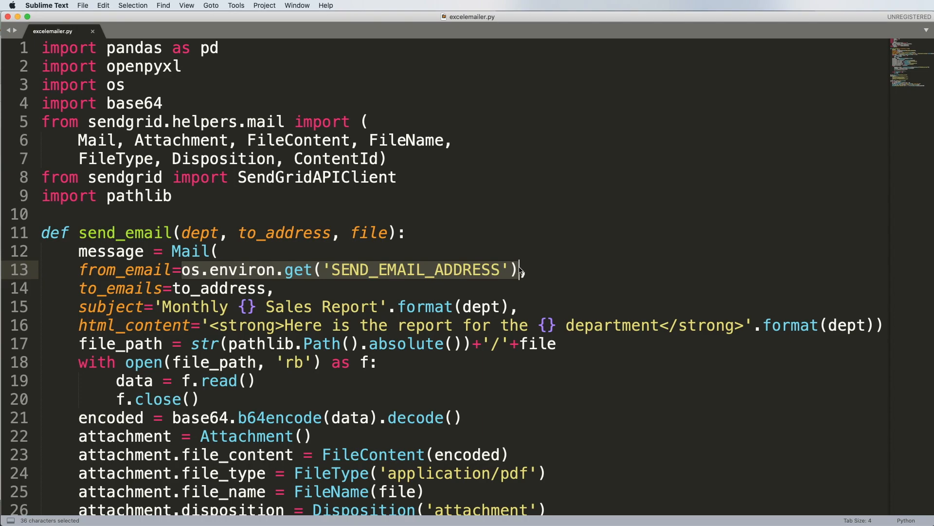
scroll("down", 3)
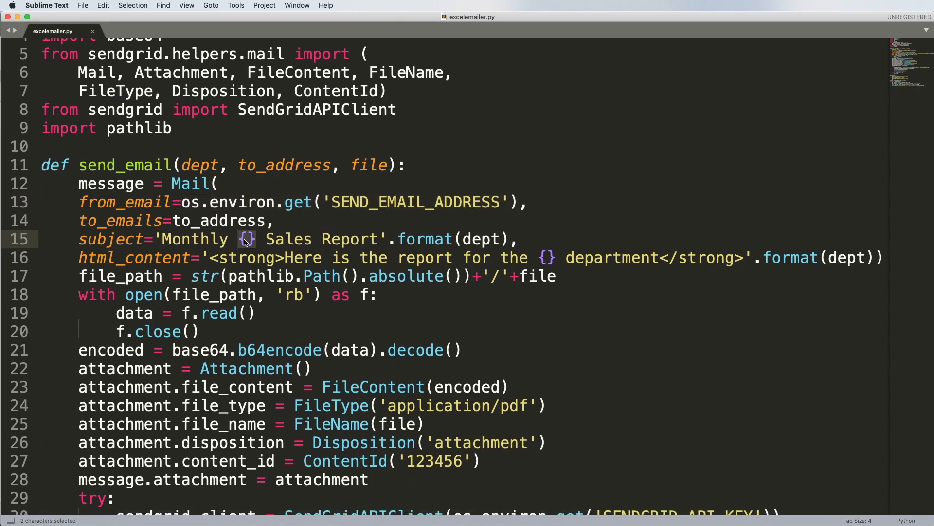
left_click(546, 257)
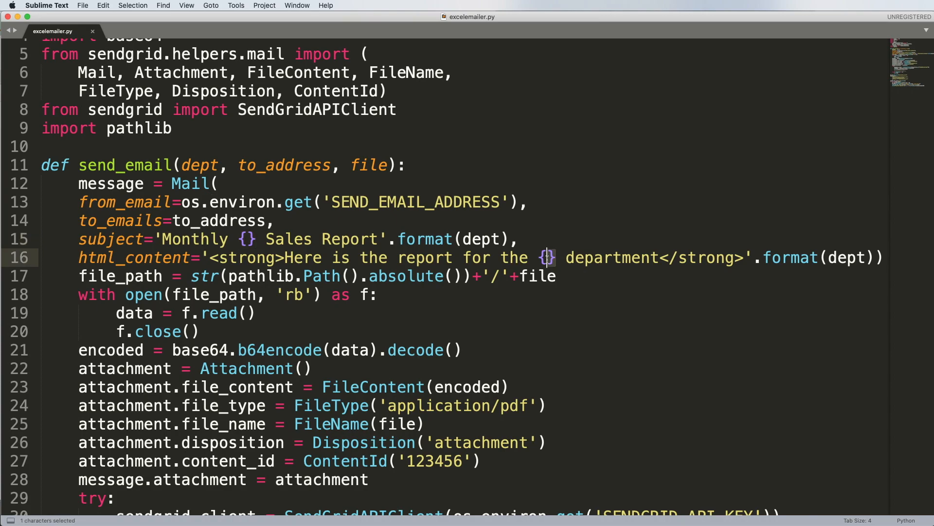
left_click(556, 275)
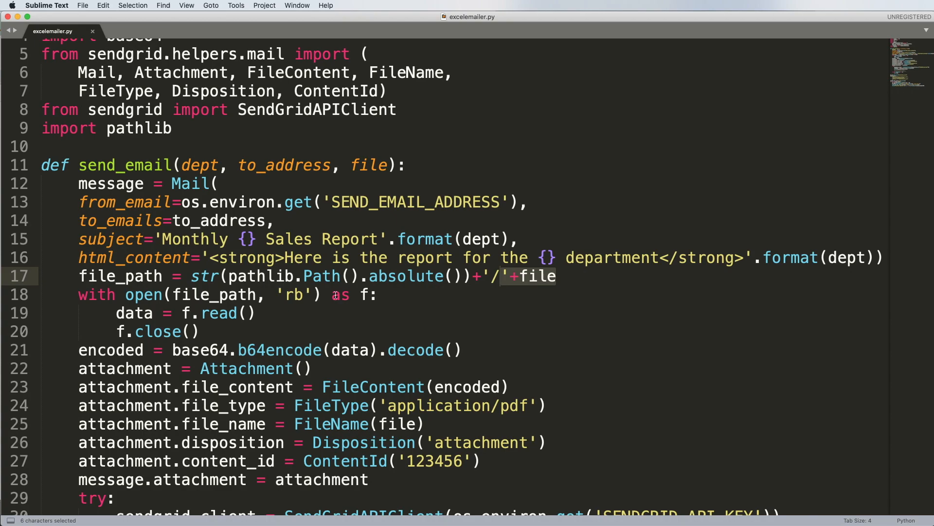
scroll("down", 3)
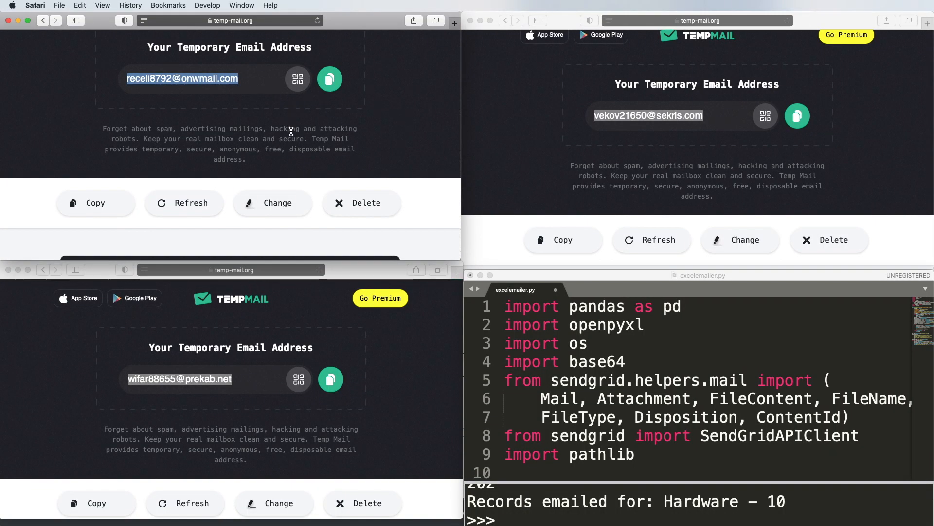
mouse_move(434, 182)
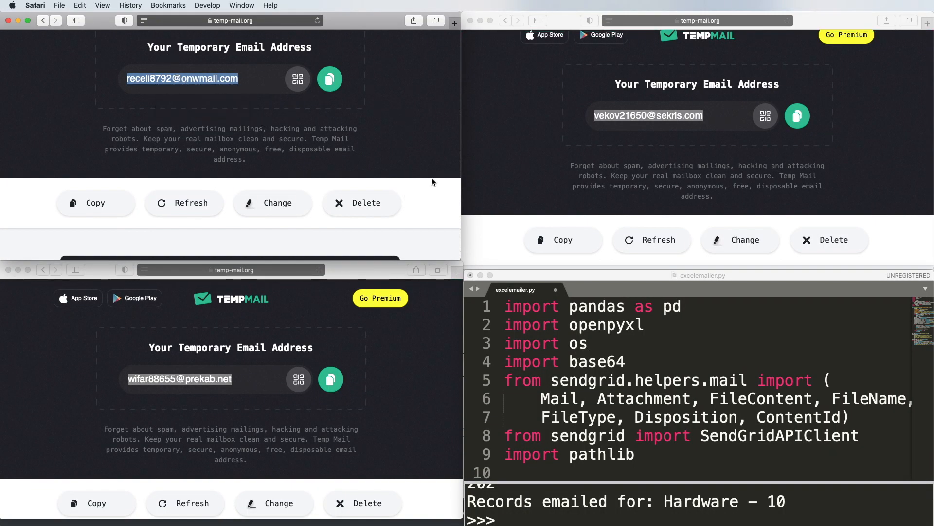
mouse_move(362, 202)
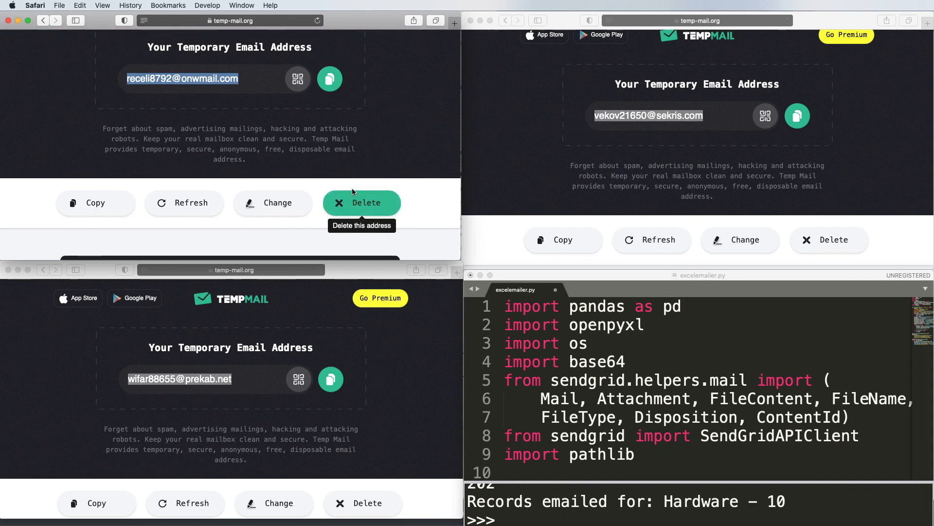
mouse_move(514, 159)
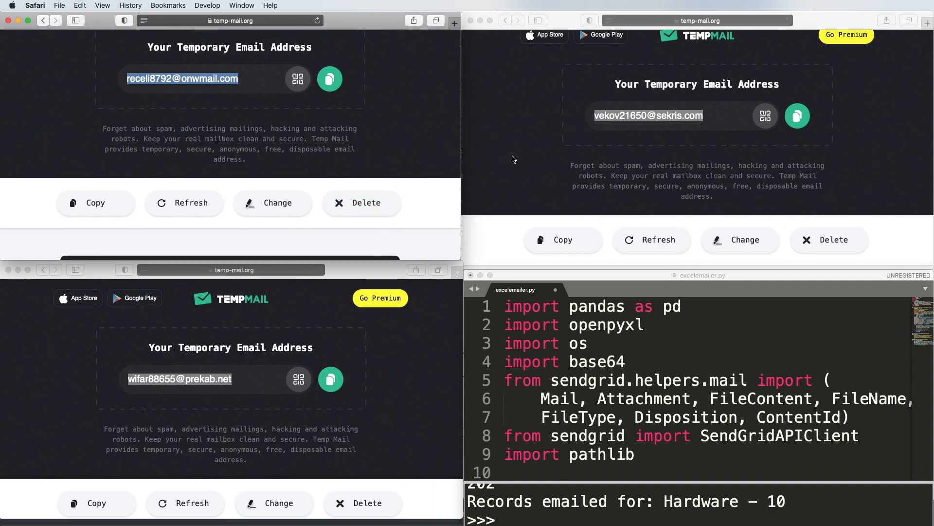
scroll("down", 3)
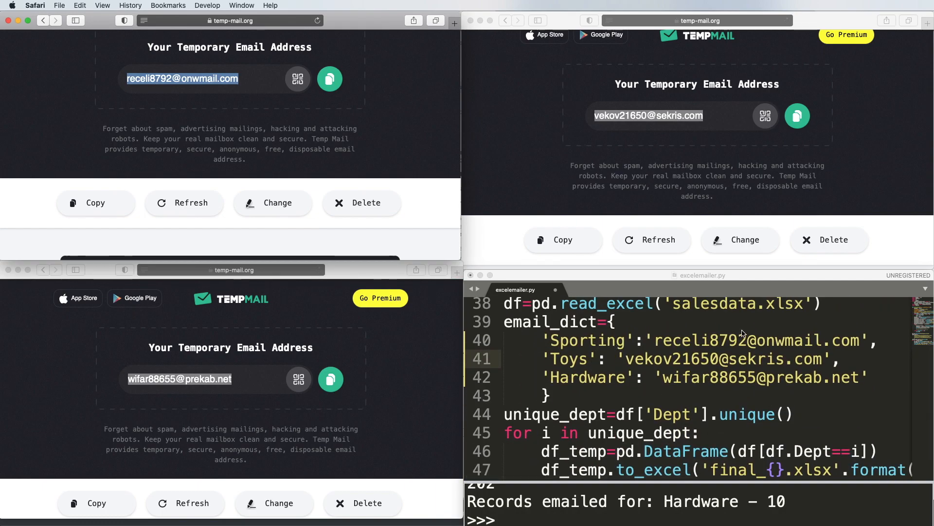
mouse_move(657, 122)
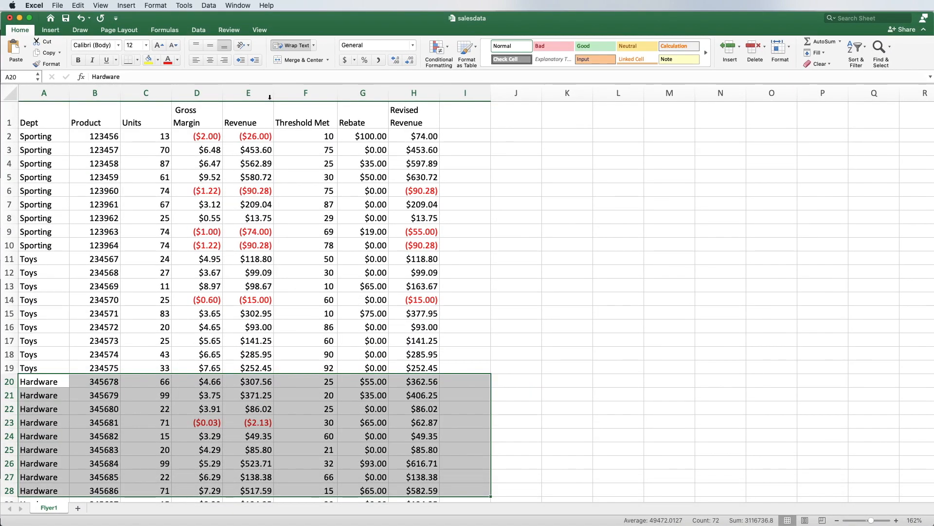
left_click(94, 164)
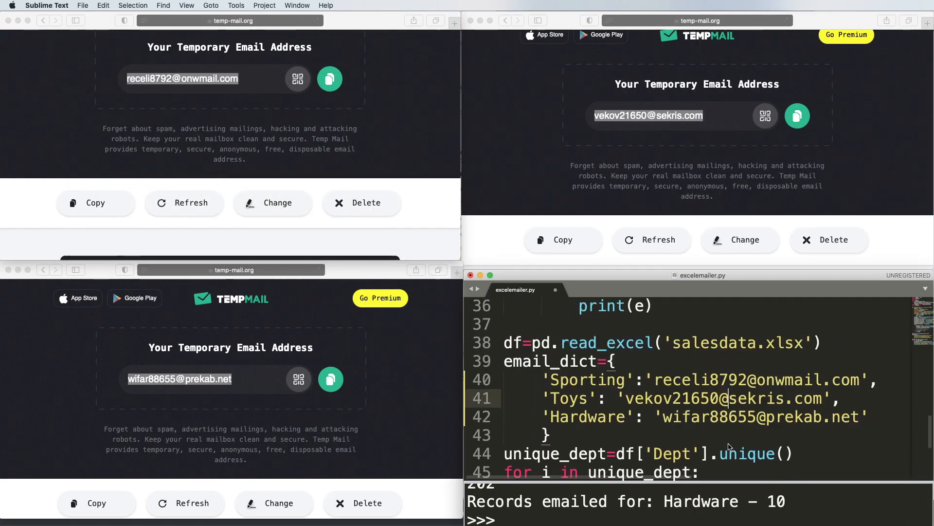
scroll("up", 3)
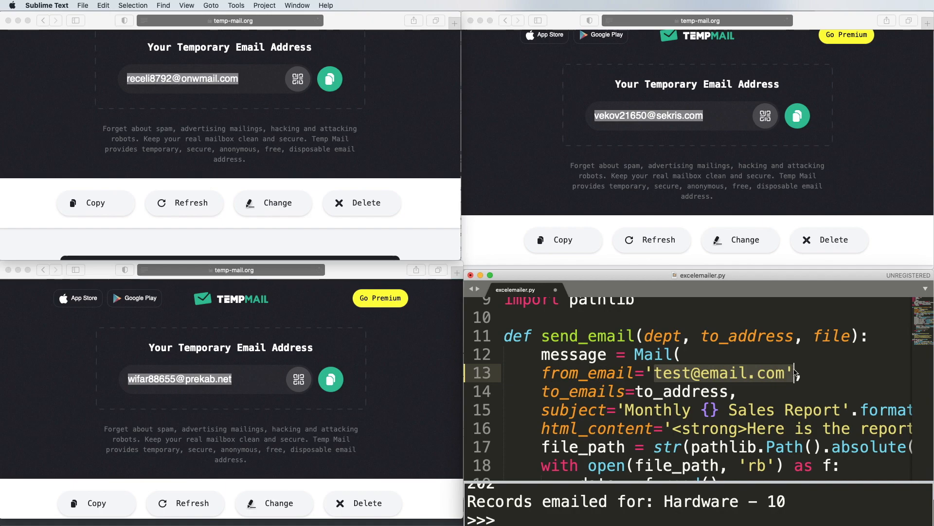
scroll("down", 3)
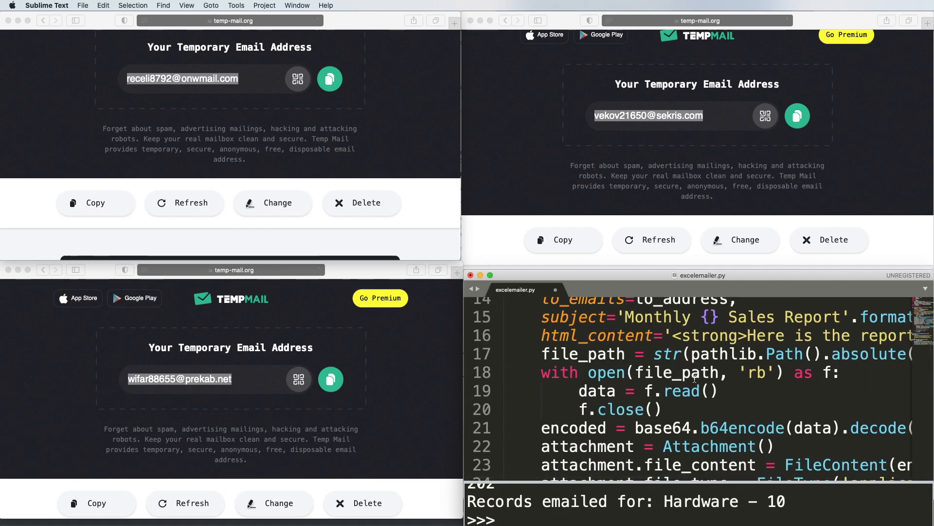
scroll("down", 3)
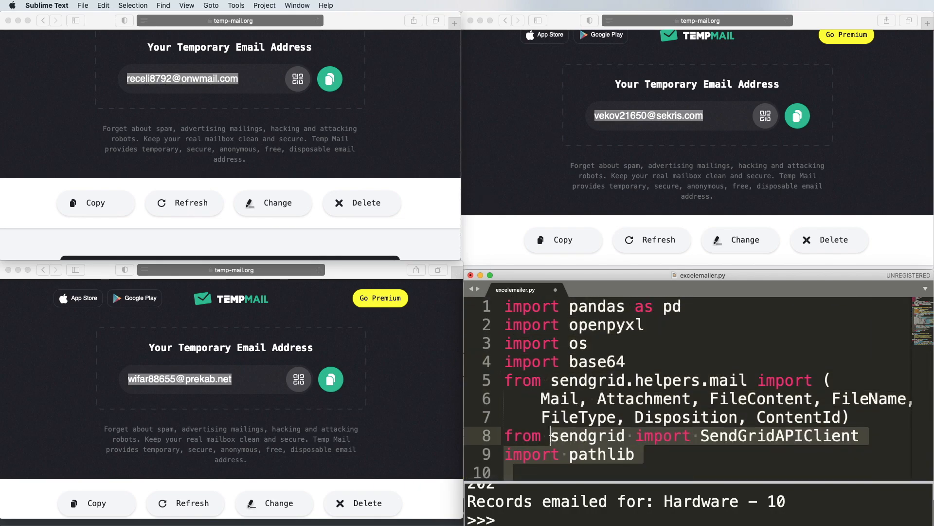
scroll("down", 3)
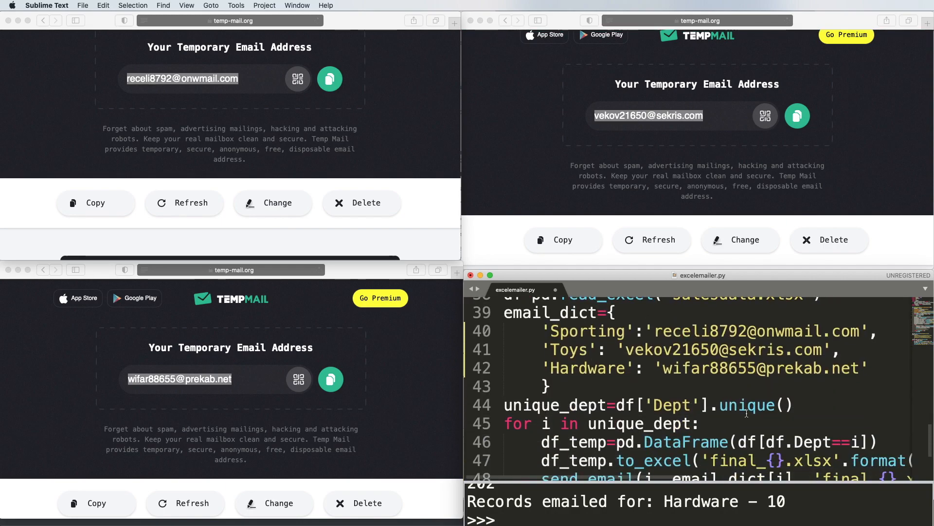
scroll("up", 3)
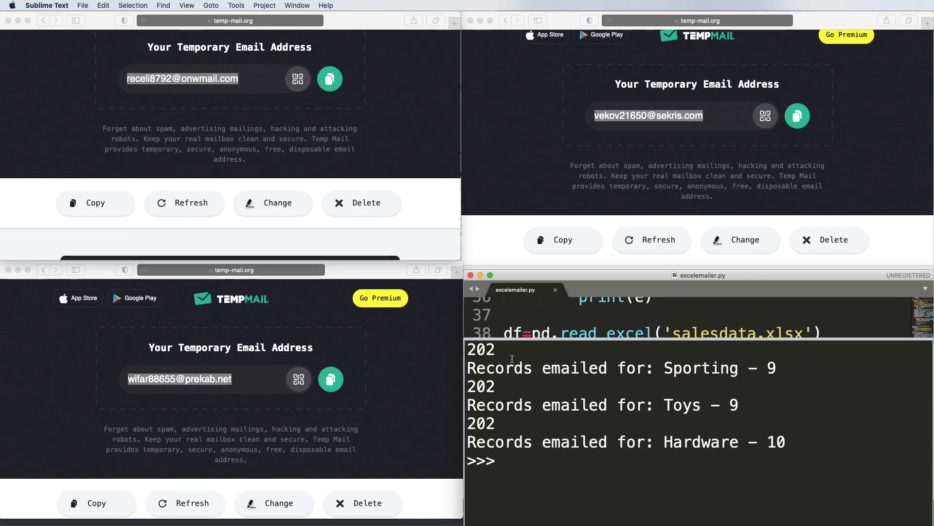
Scroll the Temp Mail inboxes to reach the Sporting, Toys and Hardware Monthly Sales Report emails.
scroll("down", 3)
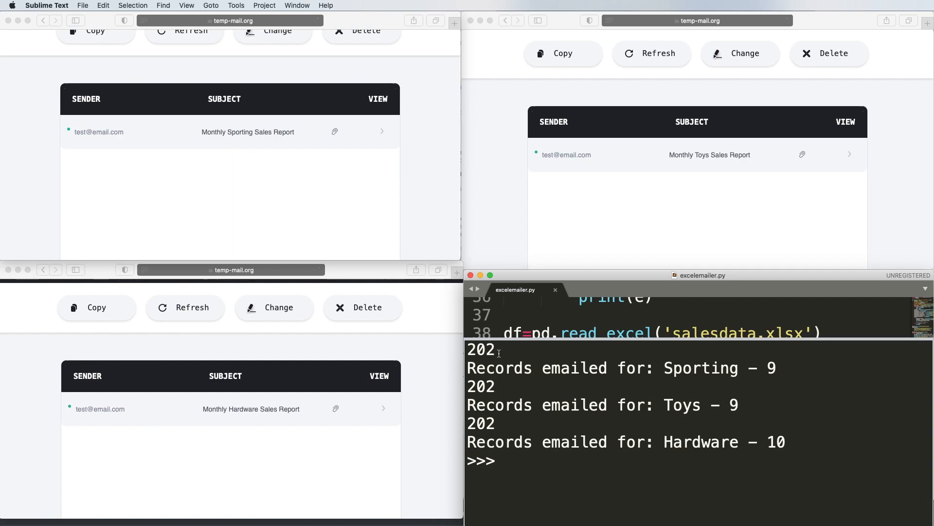
mouse_move(201, 173)
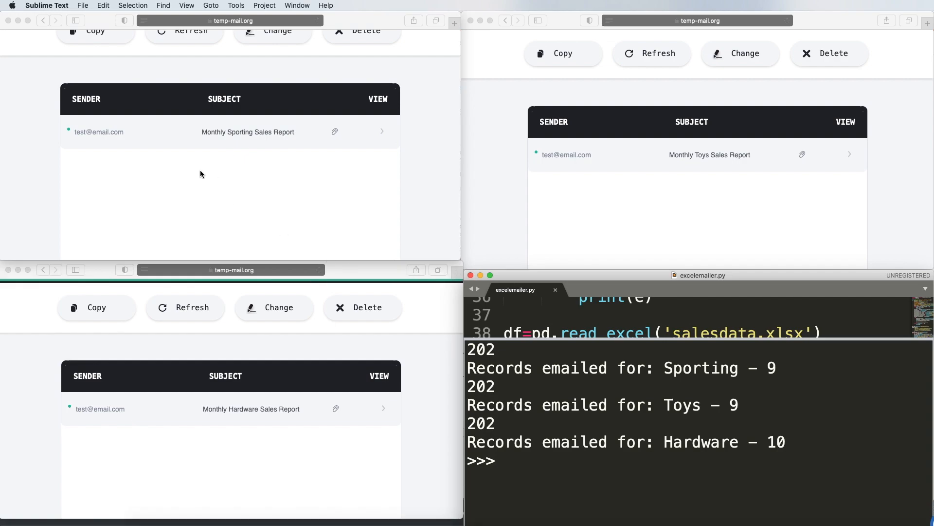
mouse_move(103, 147)
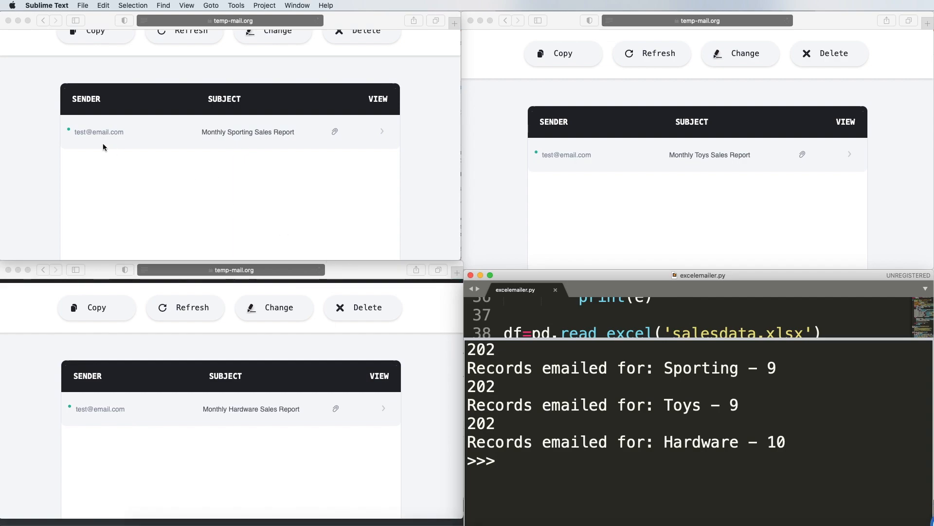
mouse_move(214, 142)
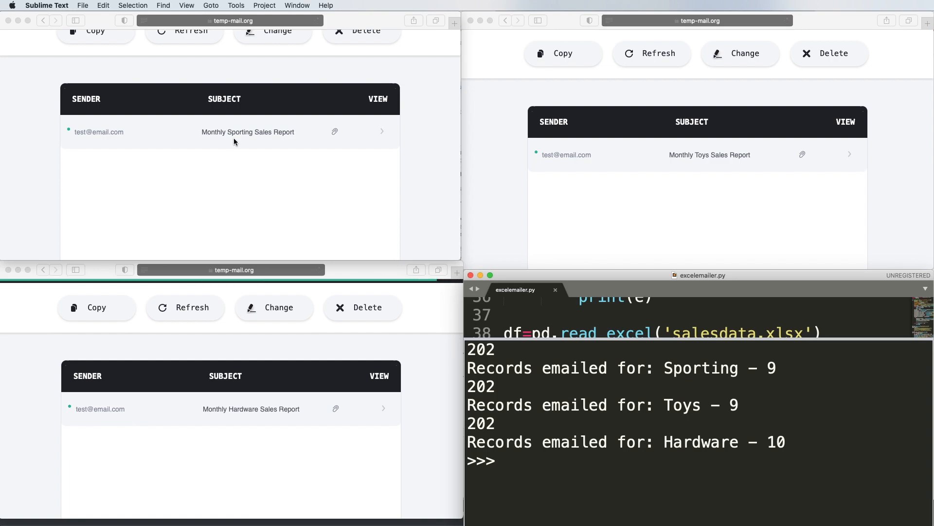
mouse_move(142, 334)
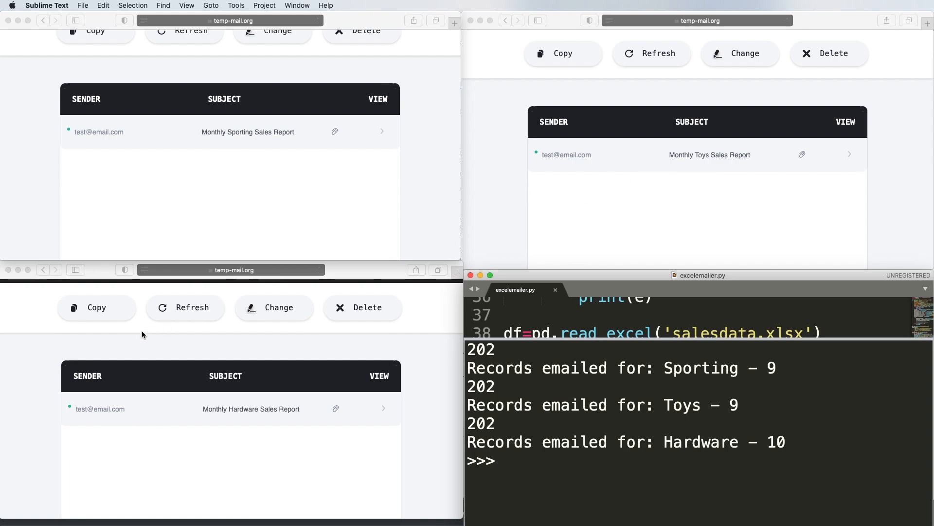
mouse_move(276, 207)
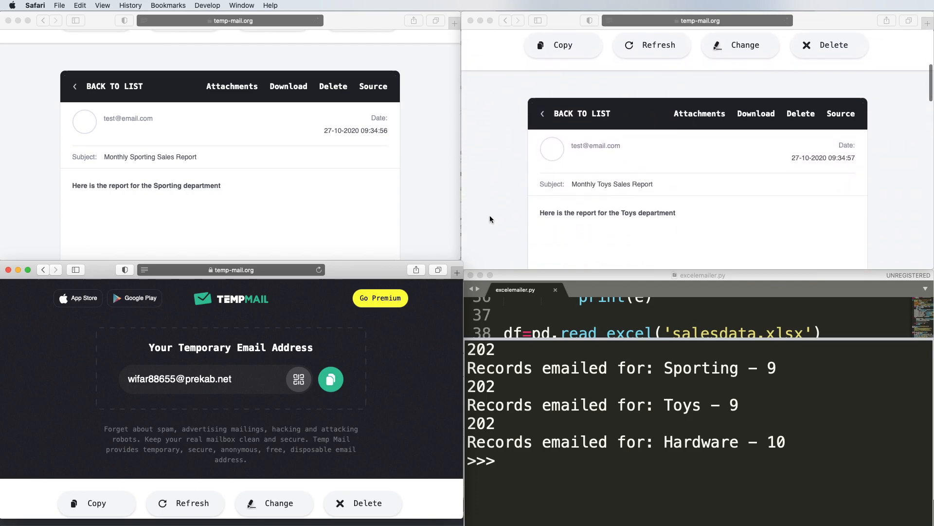
scroll("down", 3)
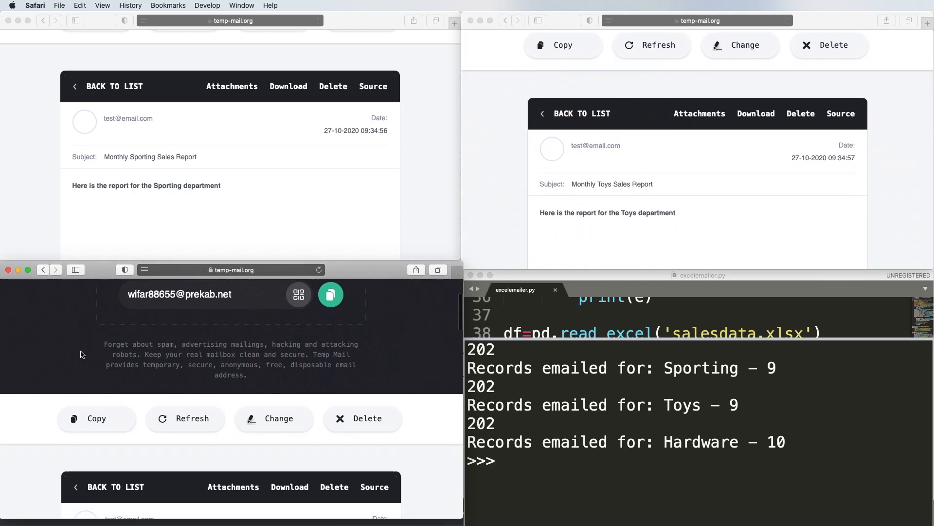
scroll("down", 3)
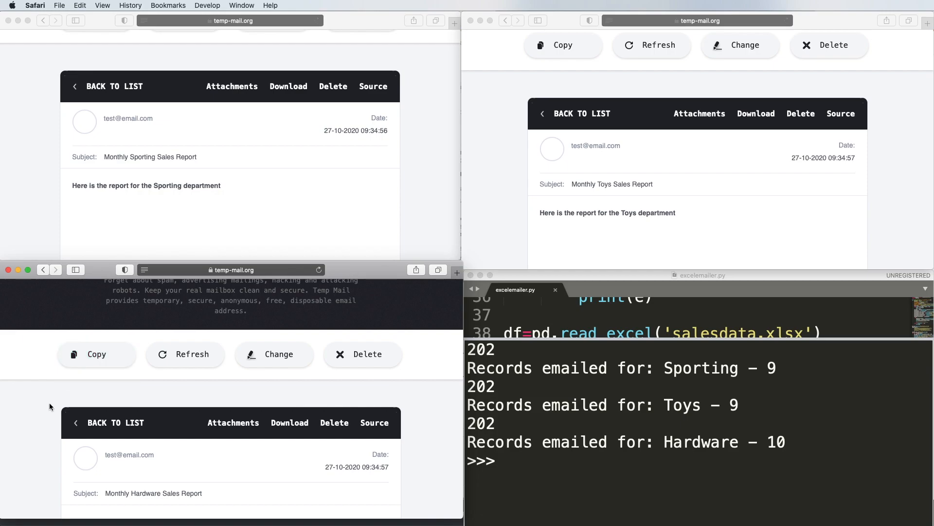
scroll("down", 3)
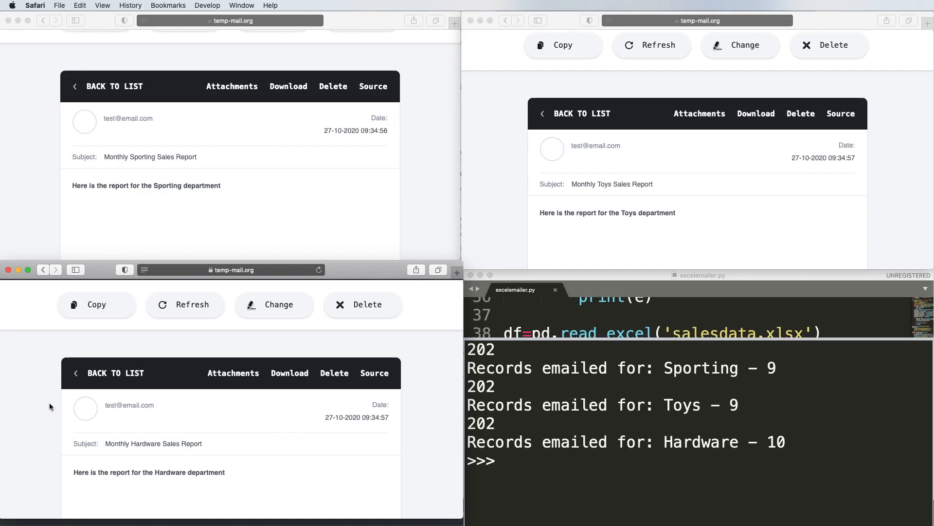
mouse_move(452, 126)
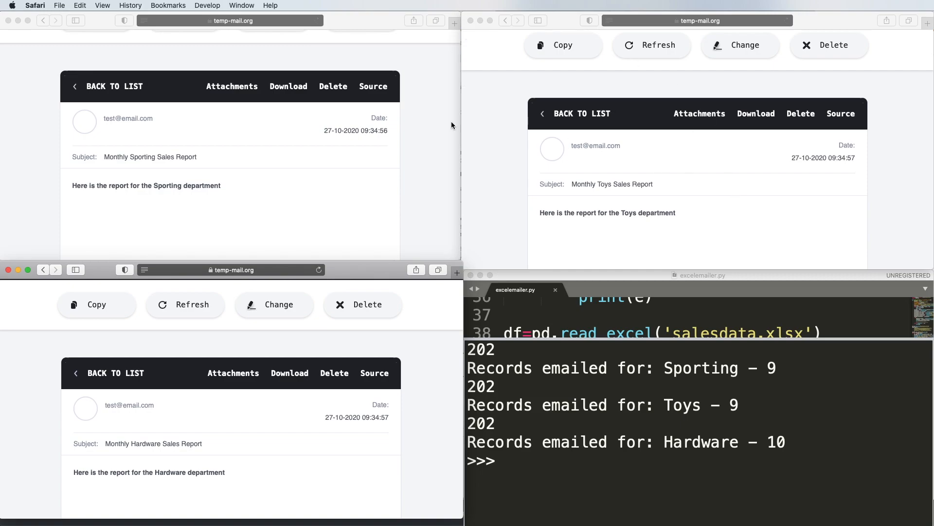
mouse_move(401, 368)
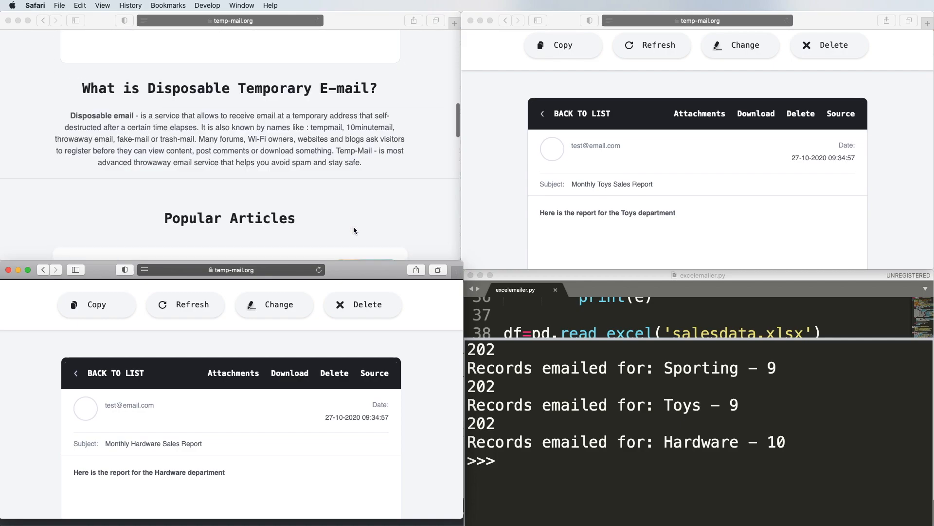
scroll("up", 3)
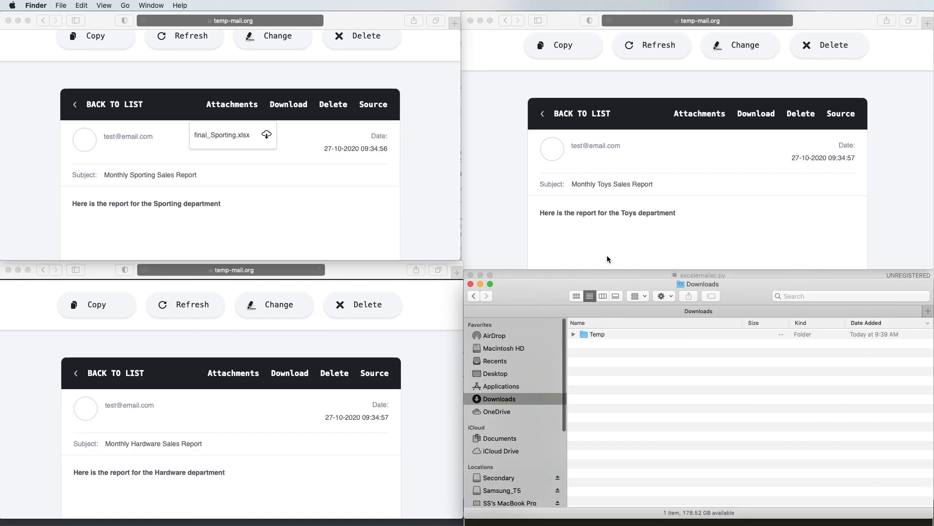
Download final_Sporting.xlsx and final_Toys.xlsx from their report emails.
left_click(232, 104)
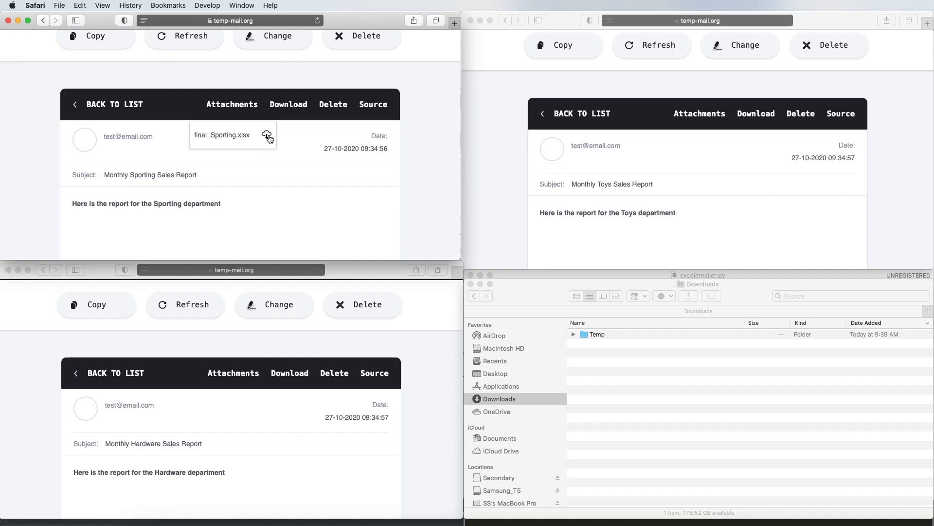
left_click(267, 134)
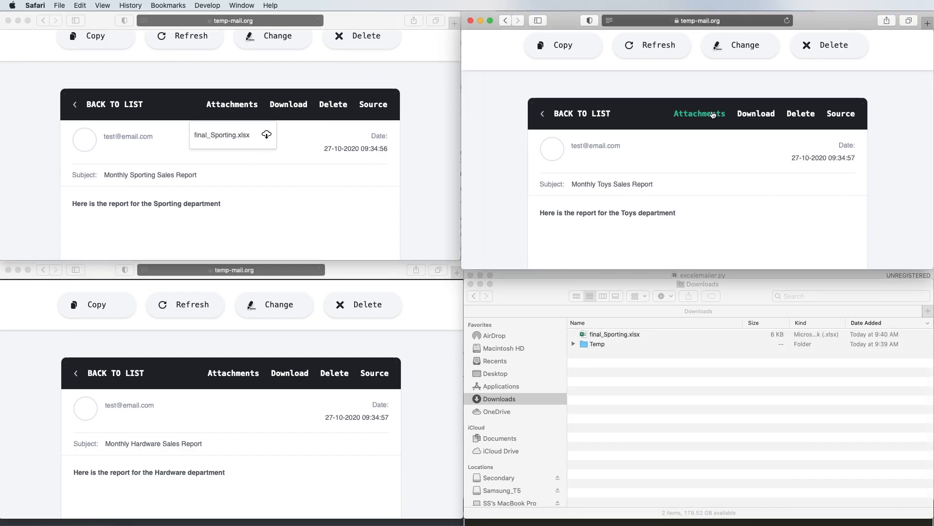
left_click(699, 113)
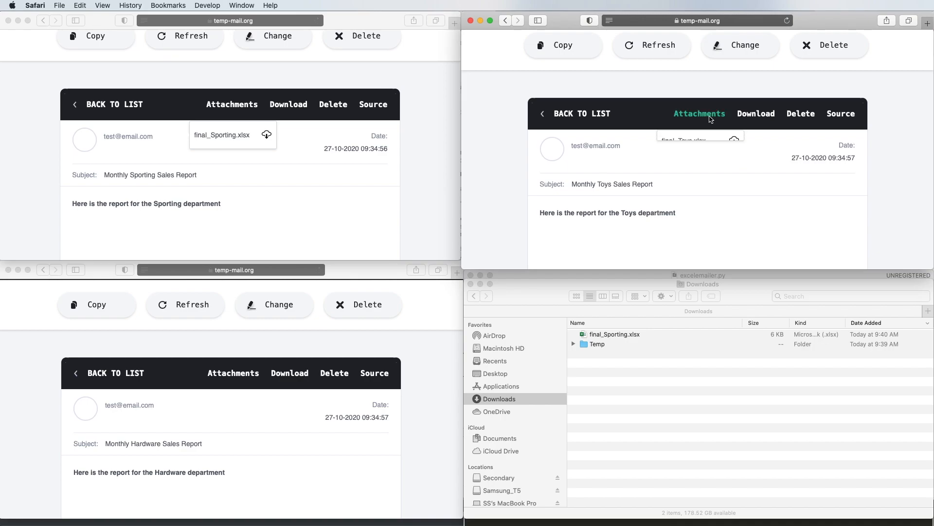
left_click(736, 145)
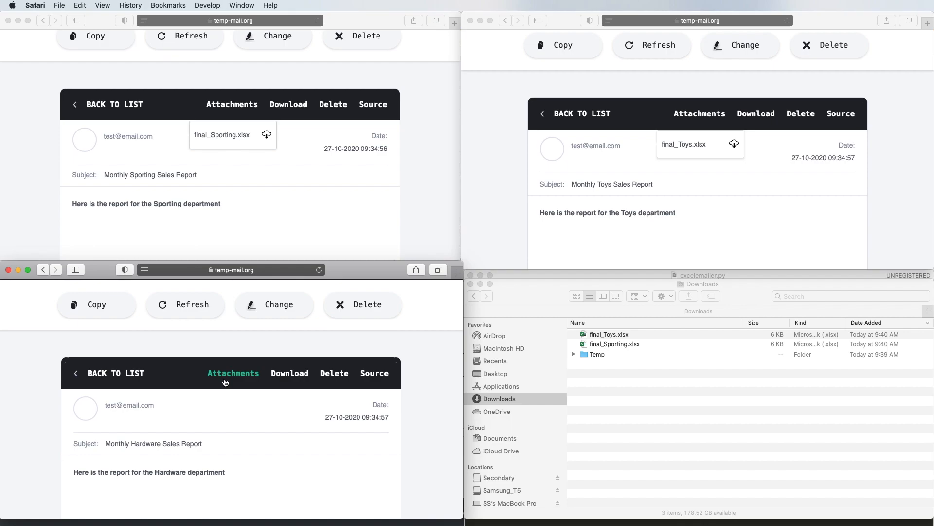
Download final_Hardware.xlsx and open the downloaded Sporting workbook.
left_click(233, 373)
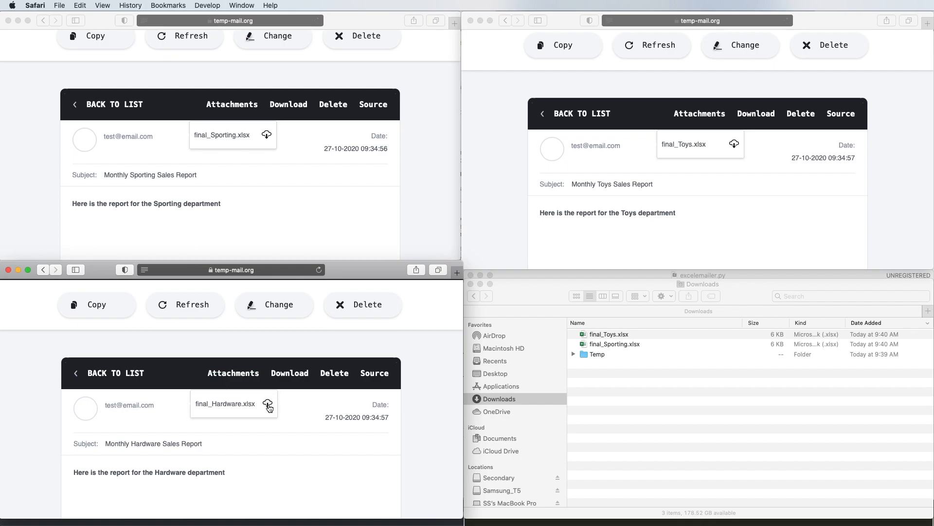
left_click(269, 407)
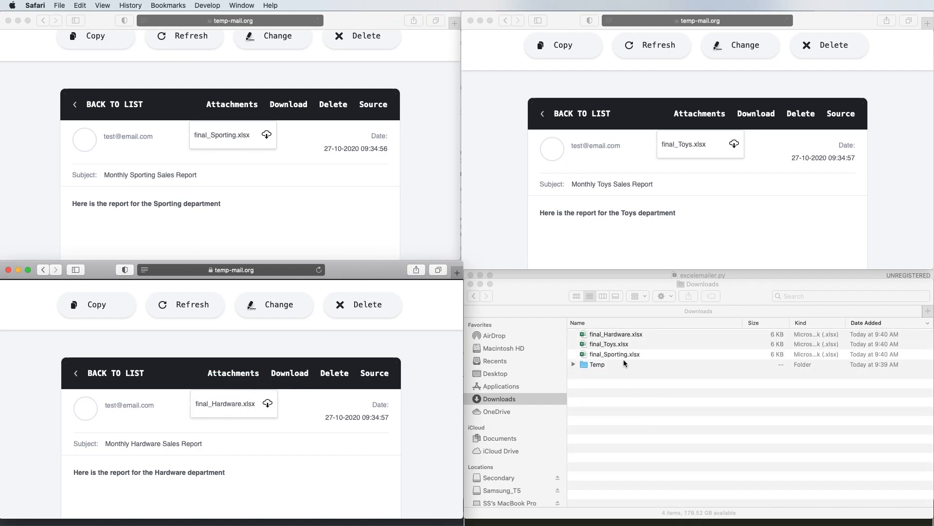
double_click(614, 354)
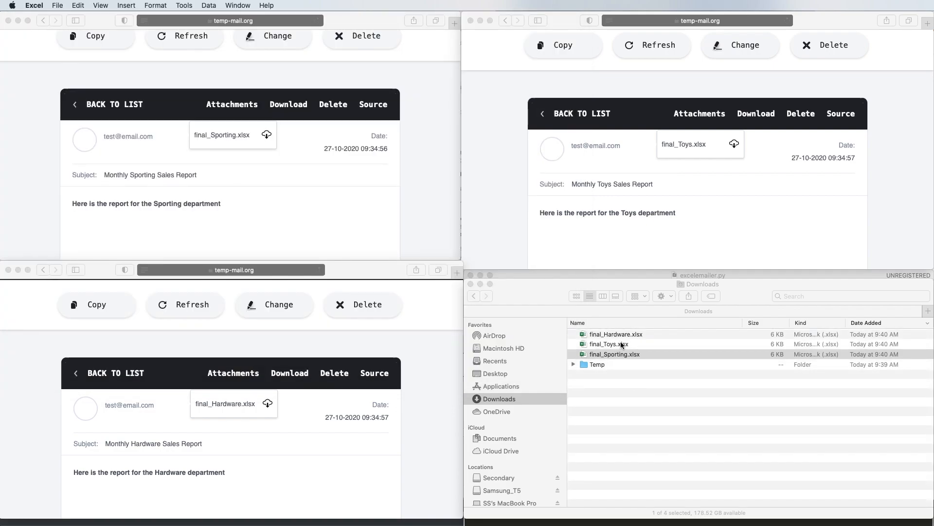
left_click(615, 334)
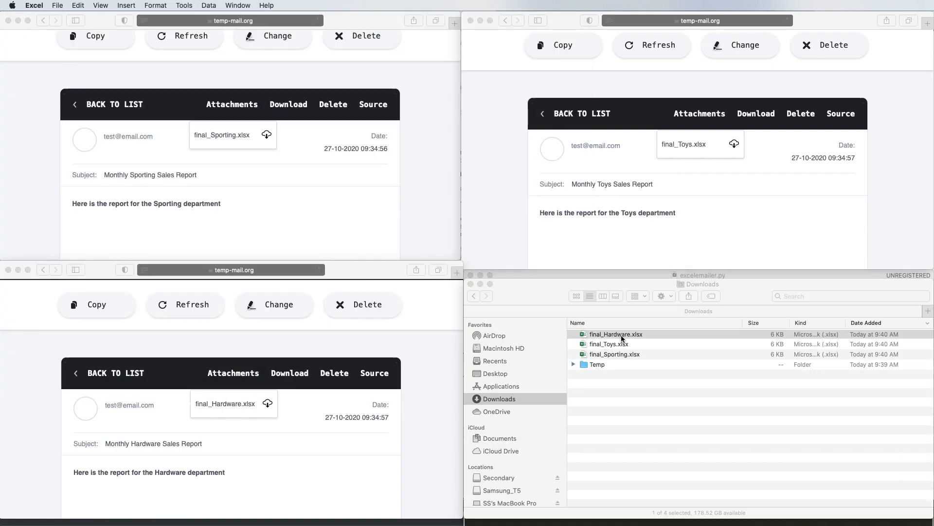
double_click(617, 334)
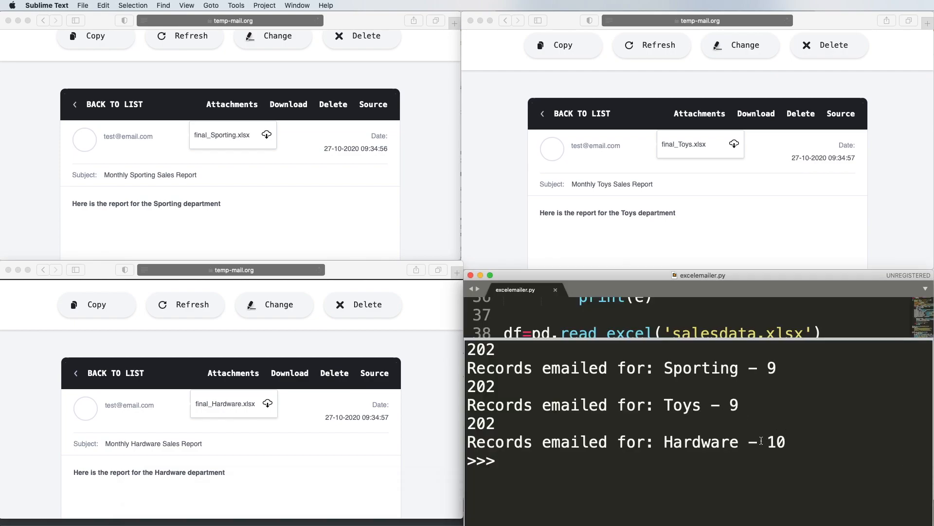
left_click(150, 505)
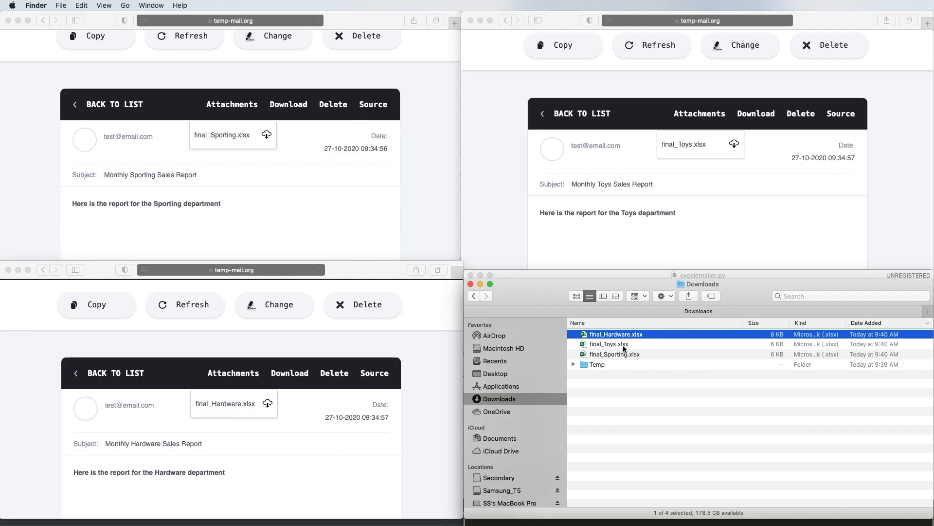
Open final_Toys.xlsx from Downloads and select the Dept cells to count nine Toys records.
left_click(608, 343)
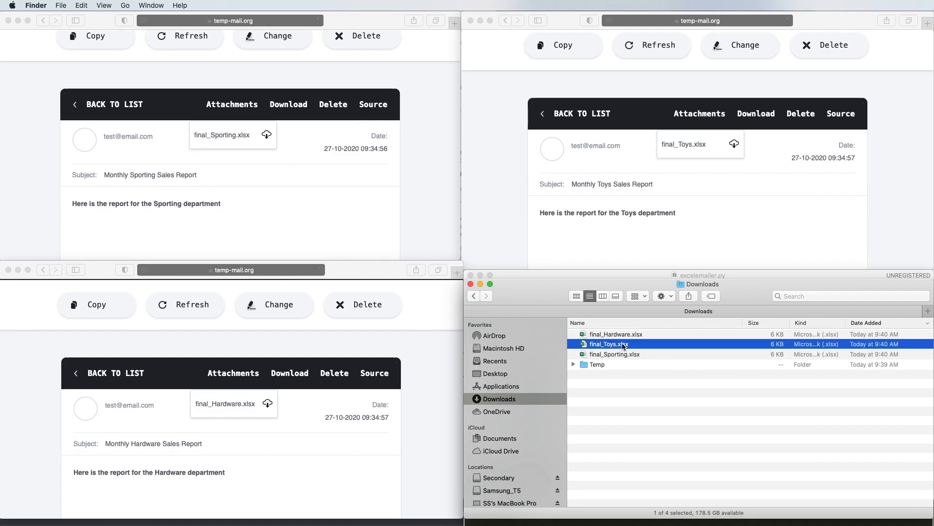
double_click(607, 343)
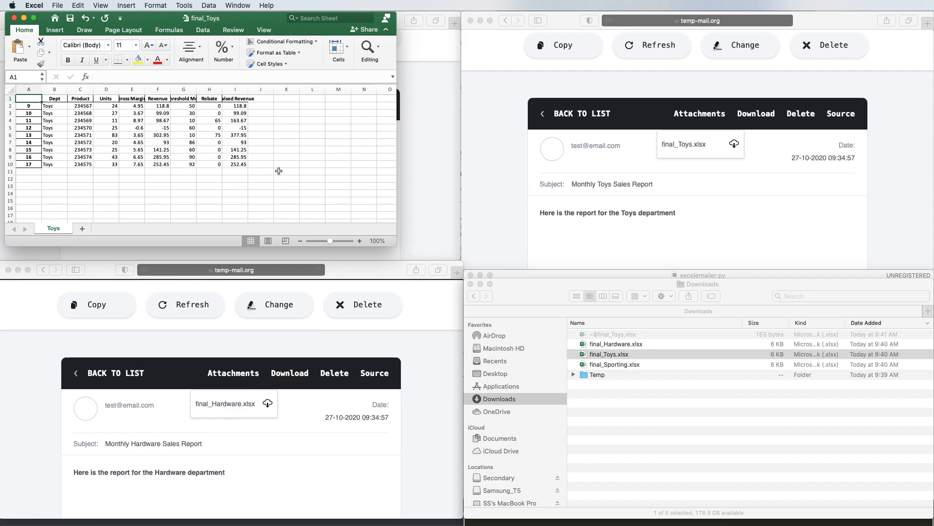
left_click_drag(55, 105, 55, 163)
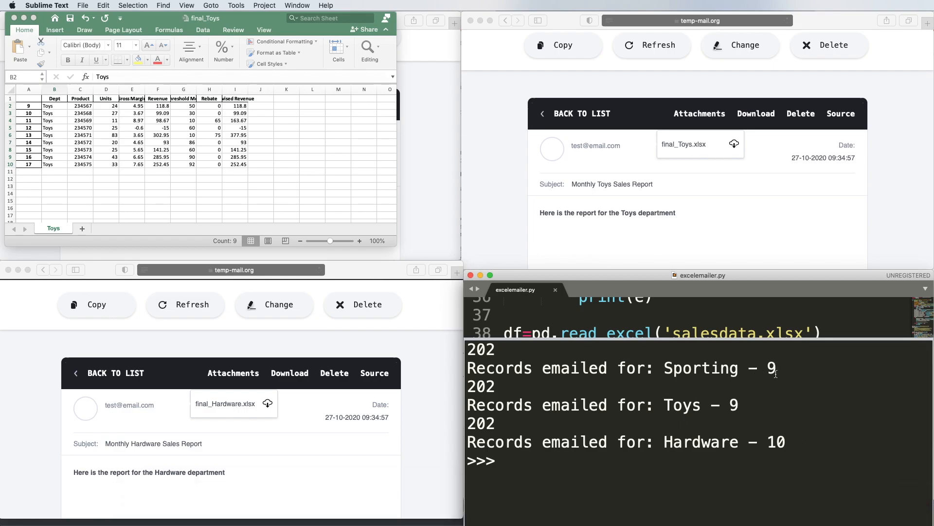
mouse_move(64, 101)
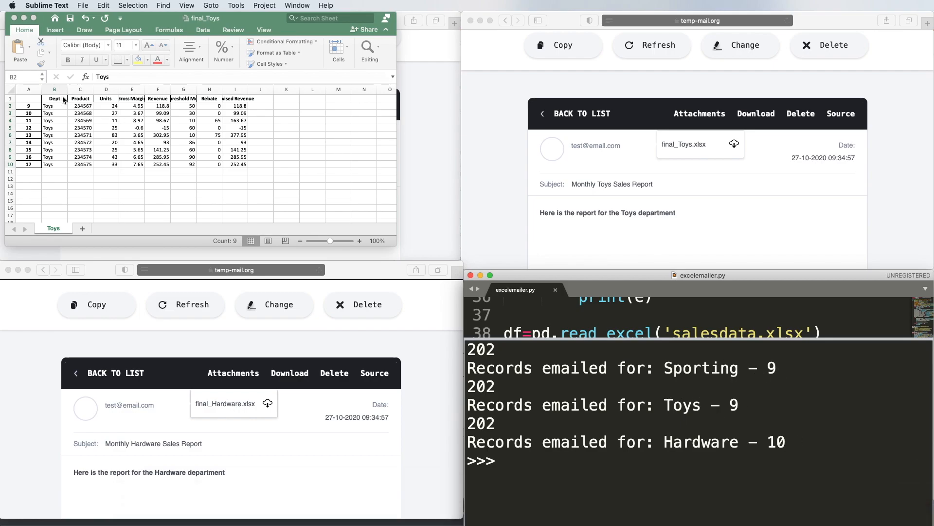
mouse_move(242, 190)
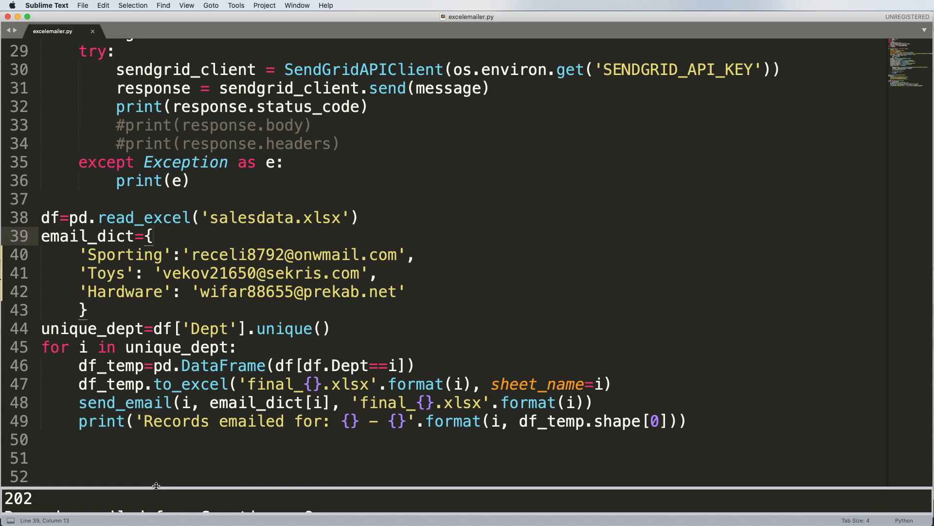
Place a blank line after the read_excel line that loads salesdata.xlsx.
scroll("up", 3)
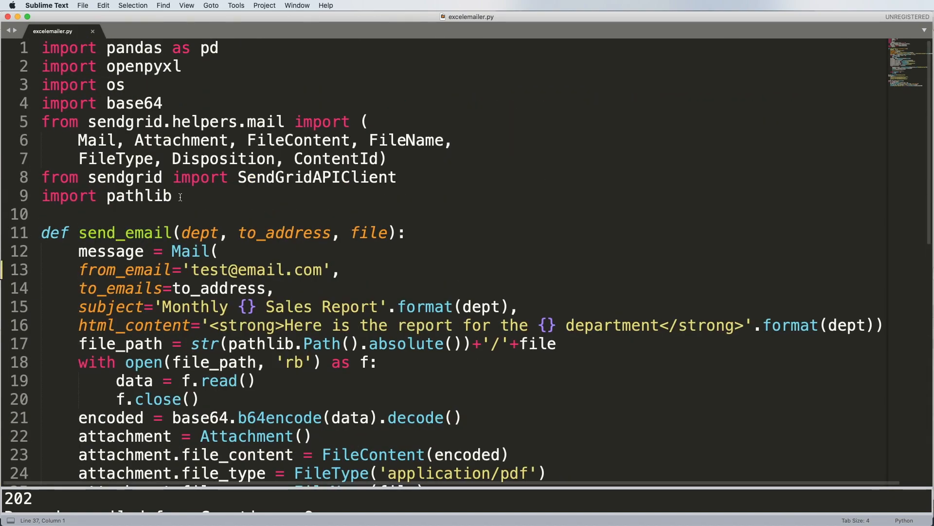
left_click(54, 214)
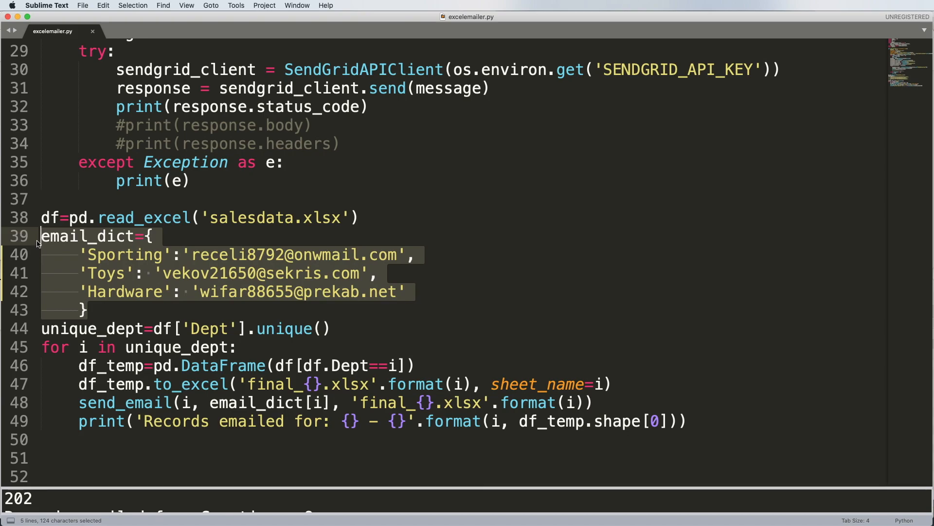
mouse_move(235, 261)
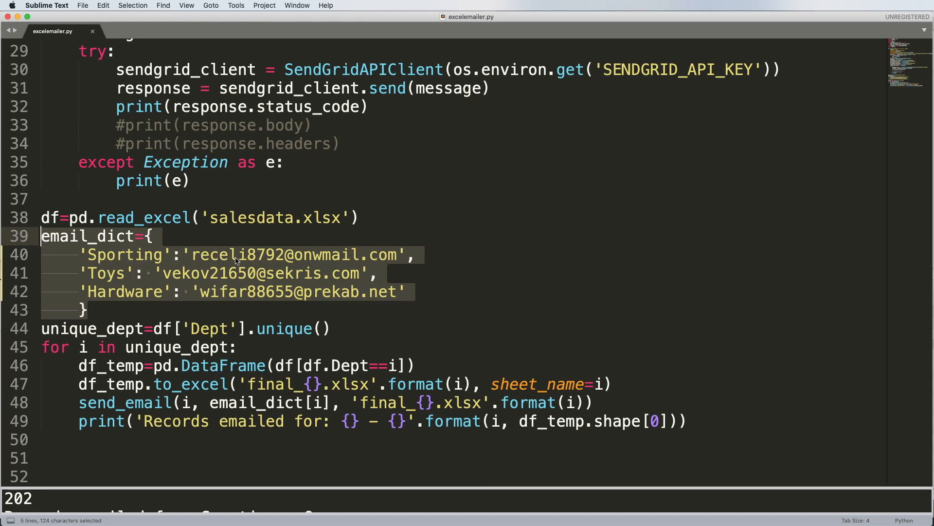
mouse_move(421, 272)
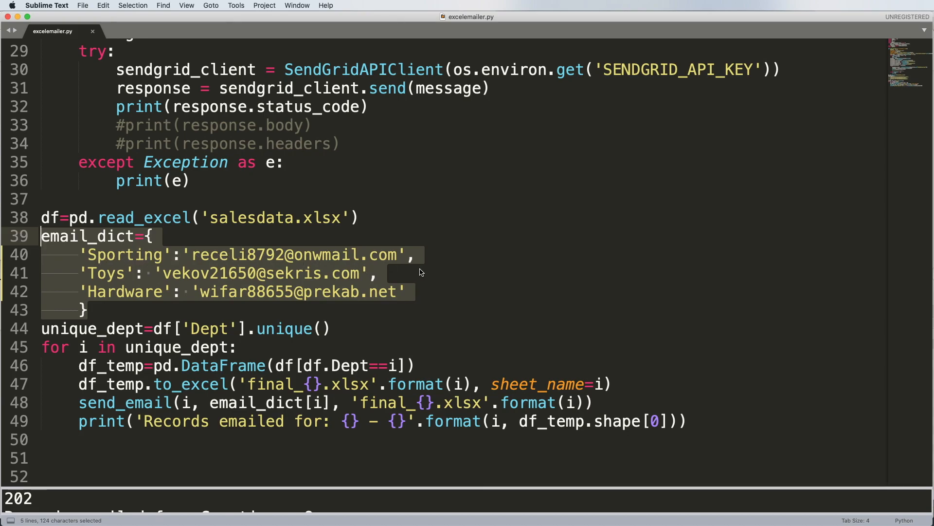
left_click(162, 217)
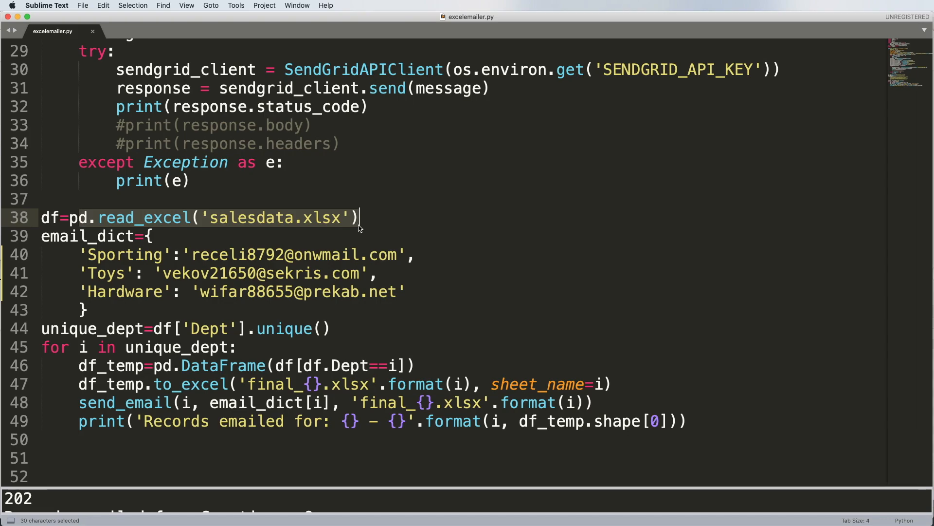
left_click(206, 180)
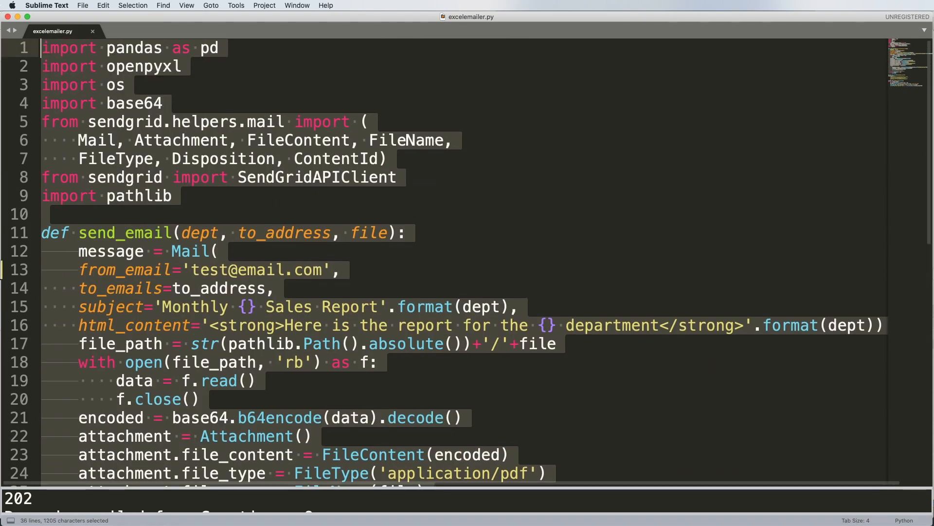
scroll("down", 3)
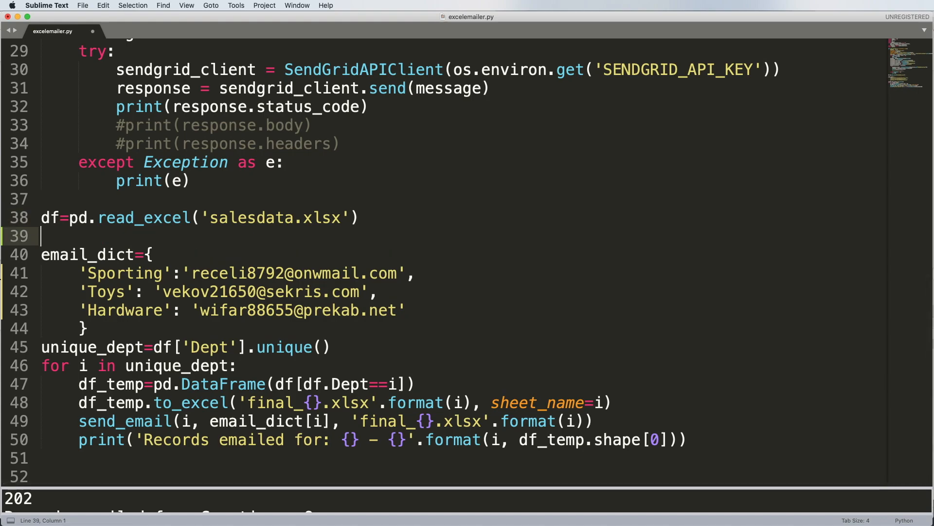
Add print(df) and build the script to show the sales table as 28 rows × 8 columns.
type("print(df)")
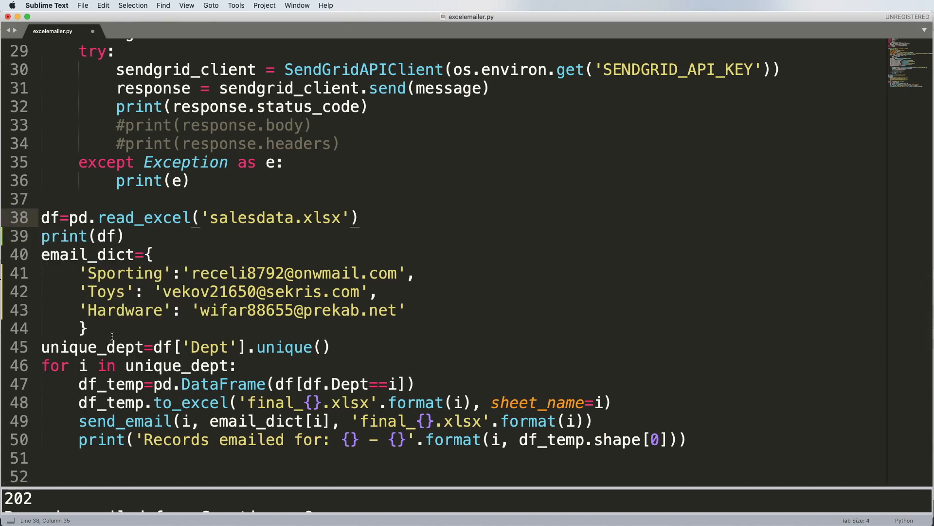
left_click(42, 347)
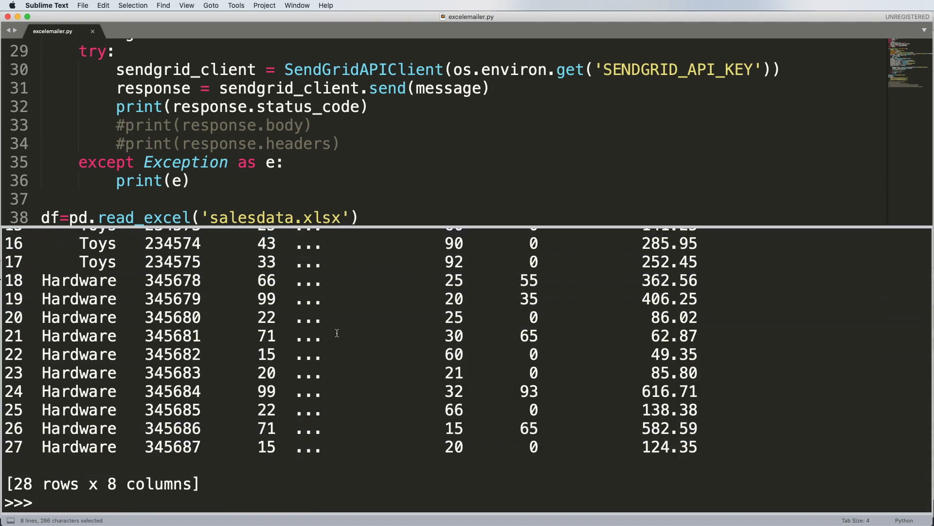
mouse_move(332, 333)
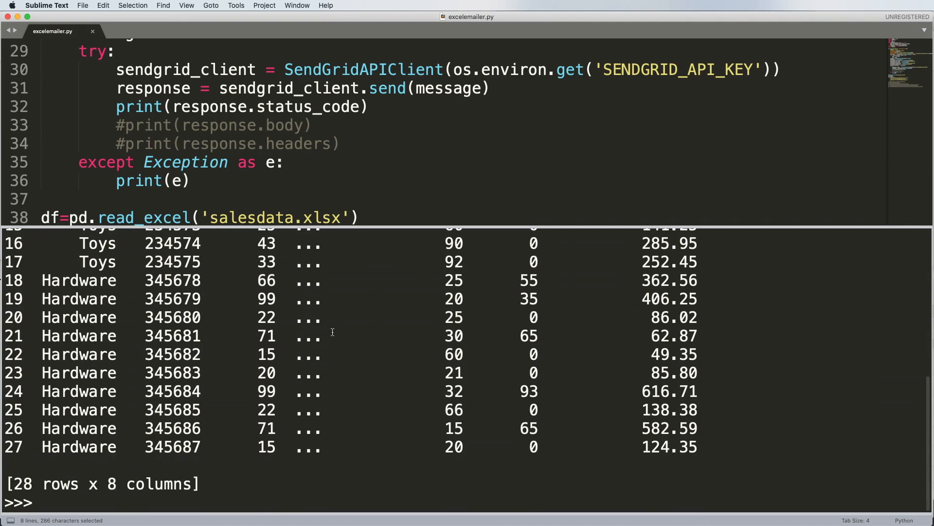
scroll("down", 3)
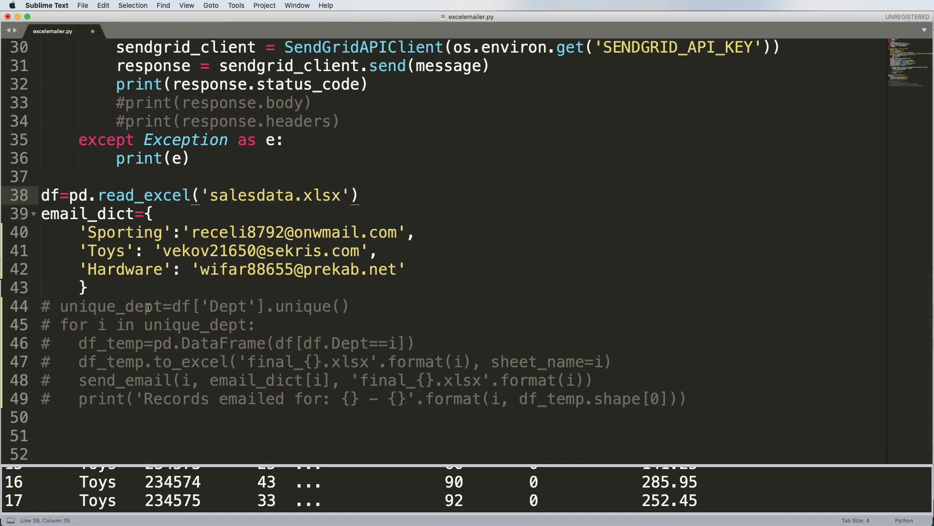
Uncomment the department loop, trace the loop variable i and open the final_Sporting.xlsx split file.
left_click(102, 5)
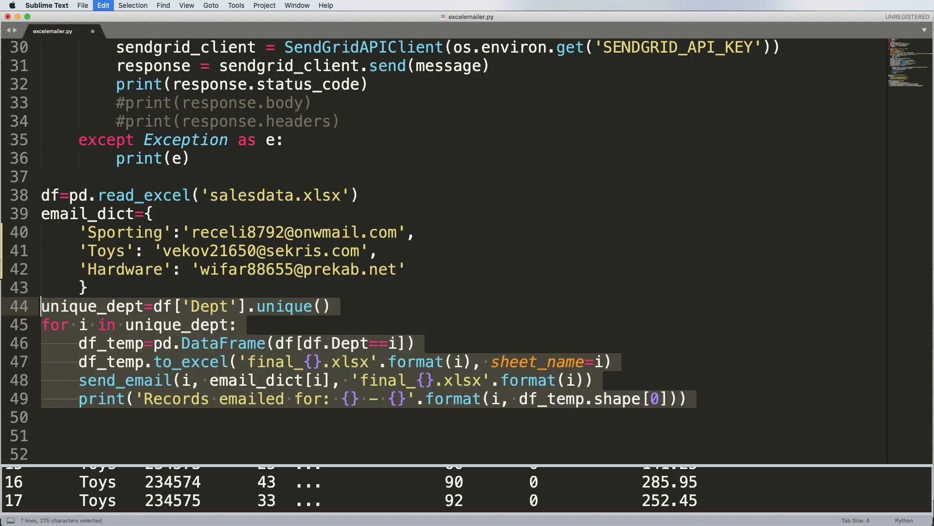
left_click(343, 305)
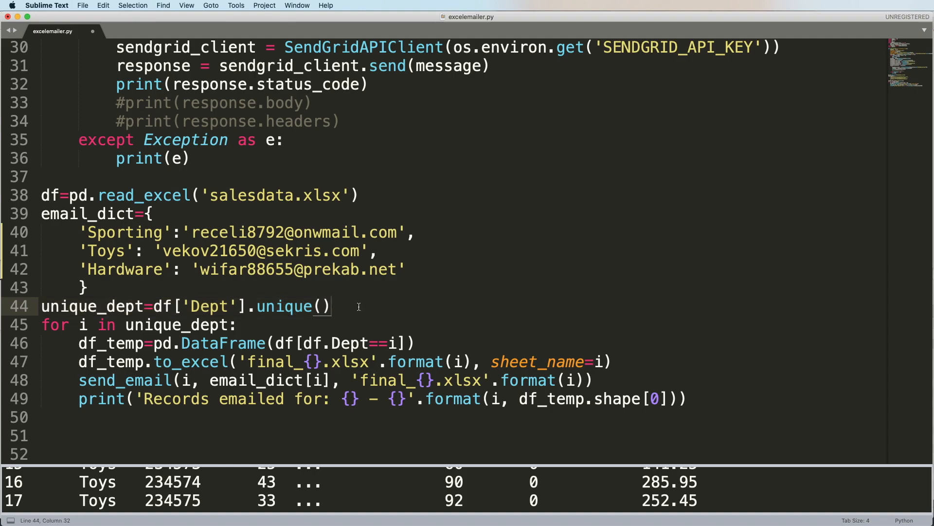
mouse_move(194, 503)
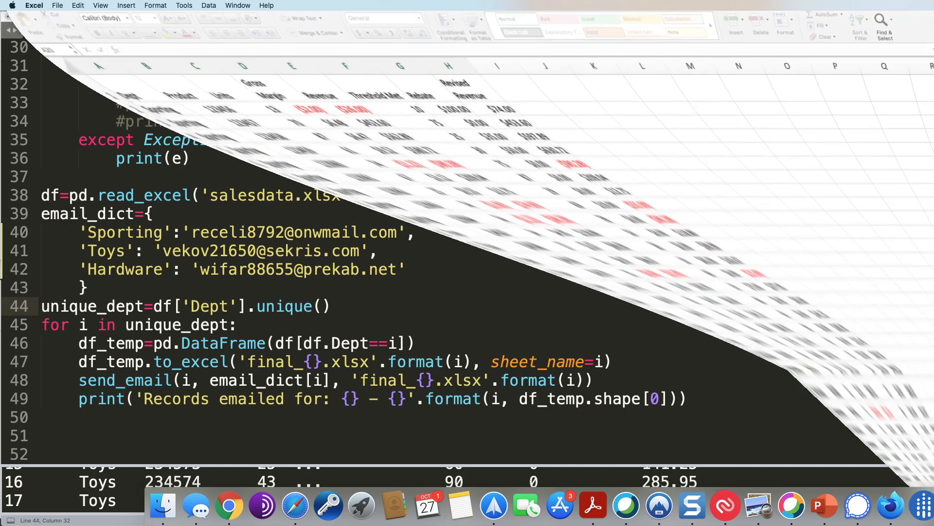
left_click(34, 6)
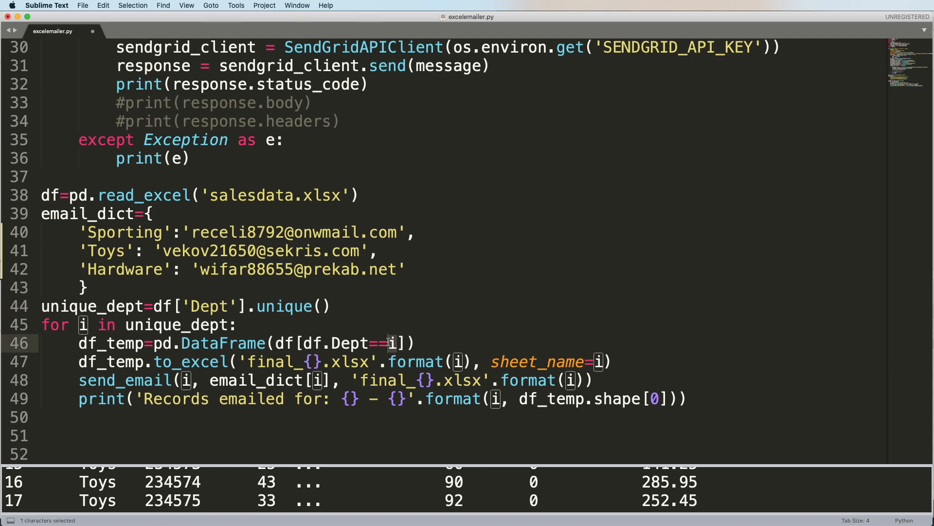
left_click(245, 362)
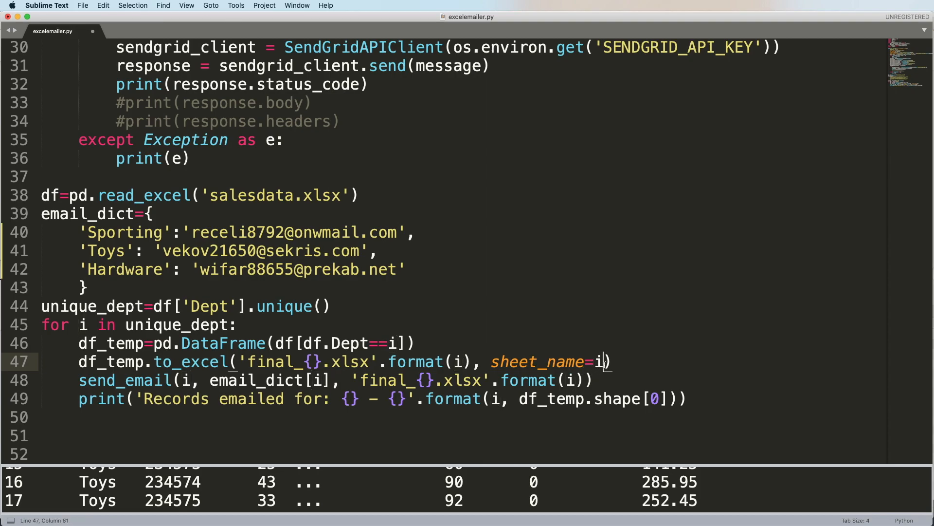
mouse_move(467, 522)
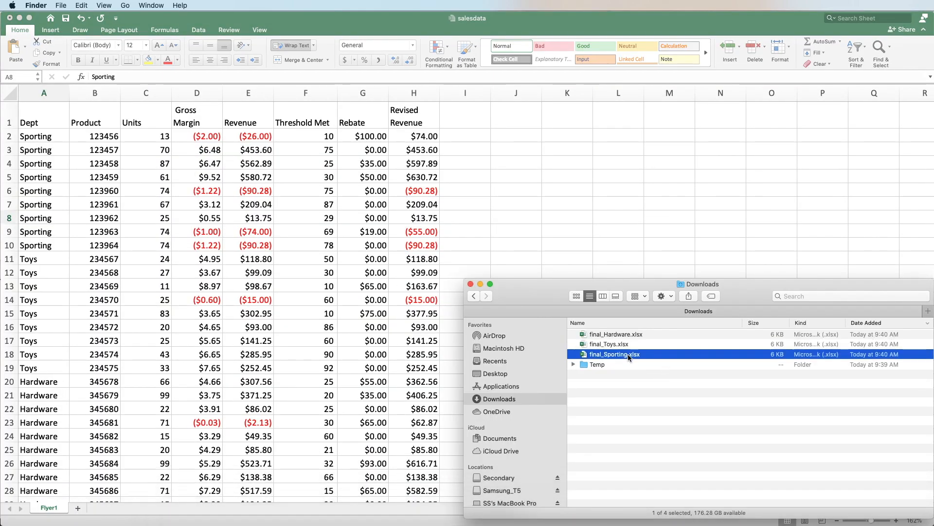
double_click(615, 355)
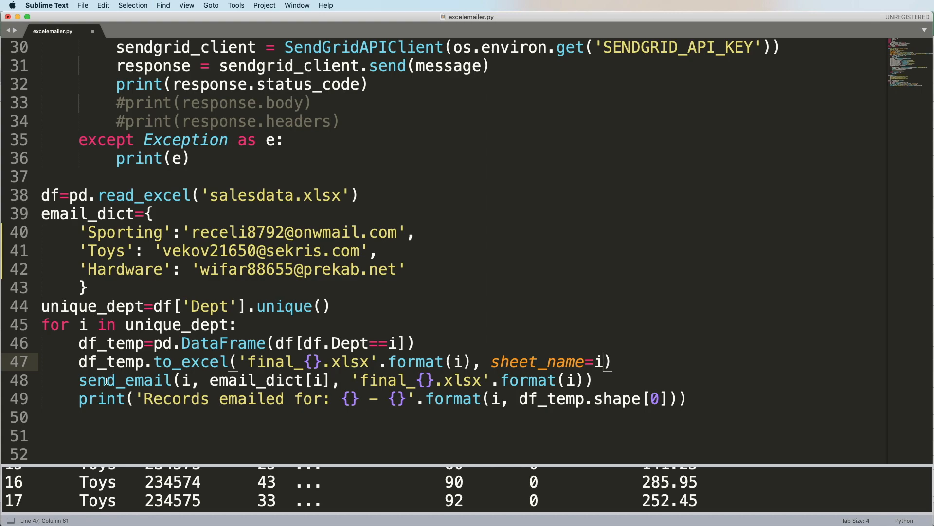
Trace the email_dict[i] argument into send_email's parameters and the file-path line.
left_click(186, 380)
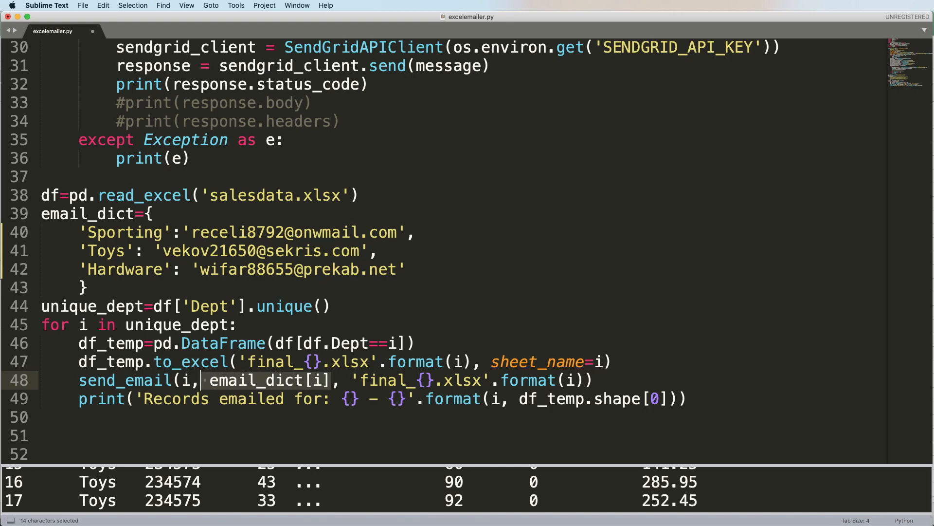
mouse_move(335, 376)
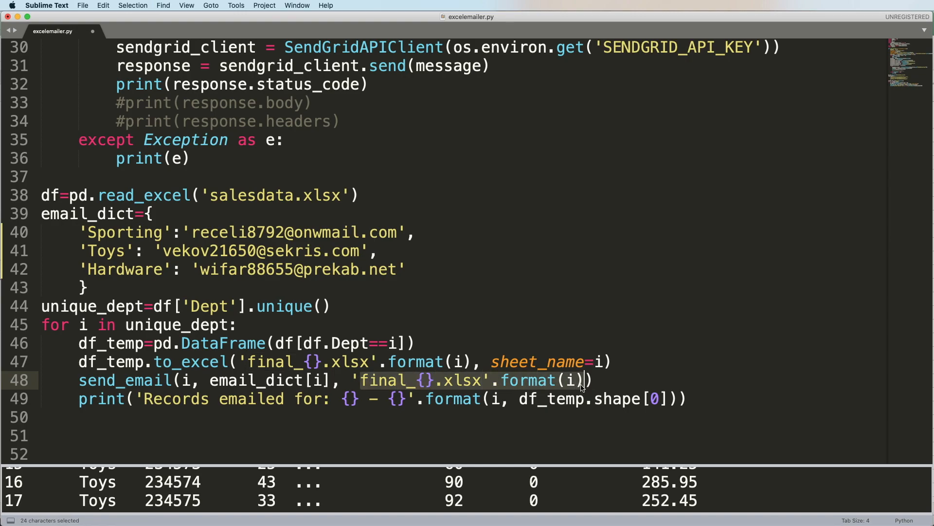
left_click(101, 380)
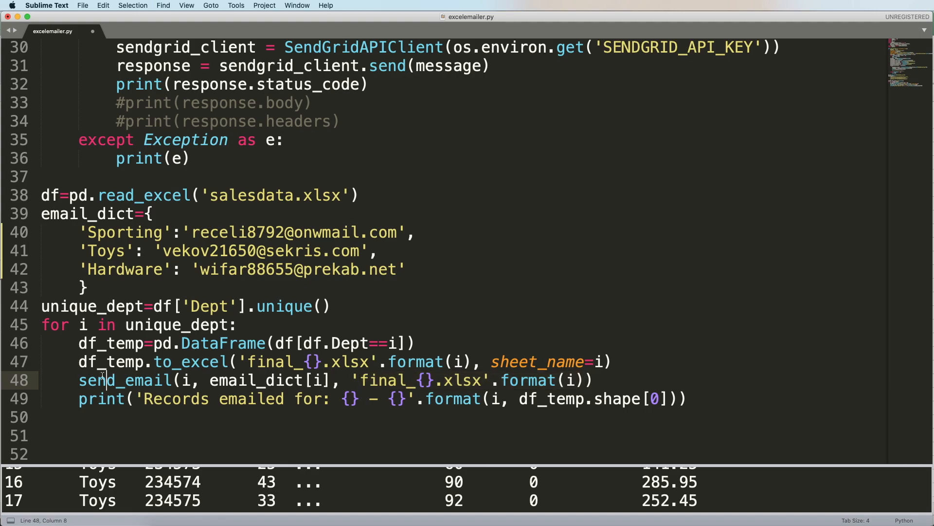
scroll("up", 3)
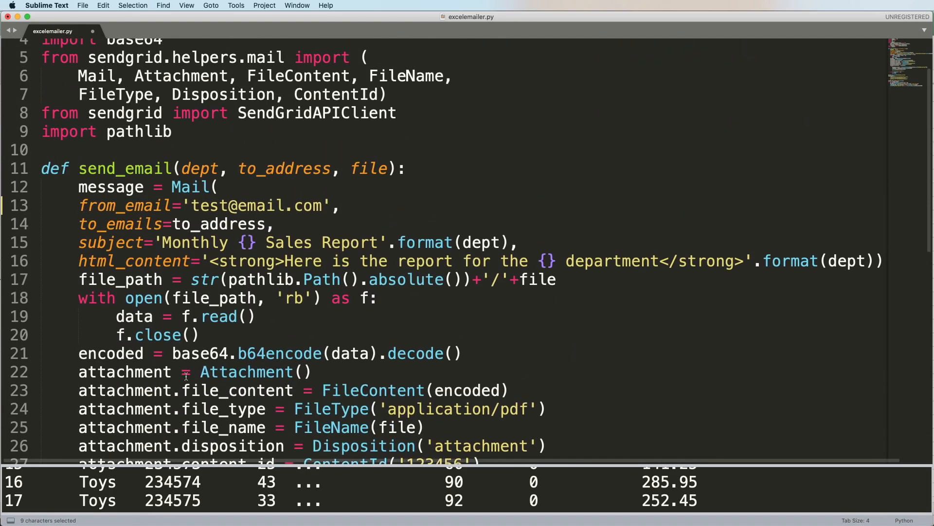
left_click(200, 168)
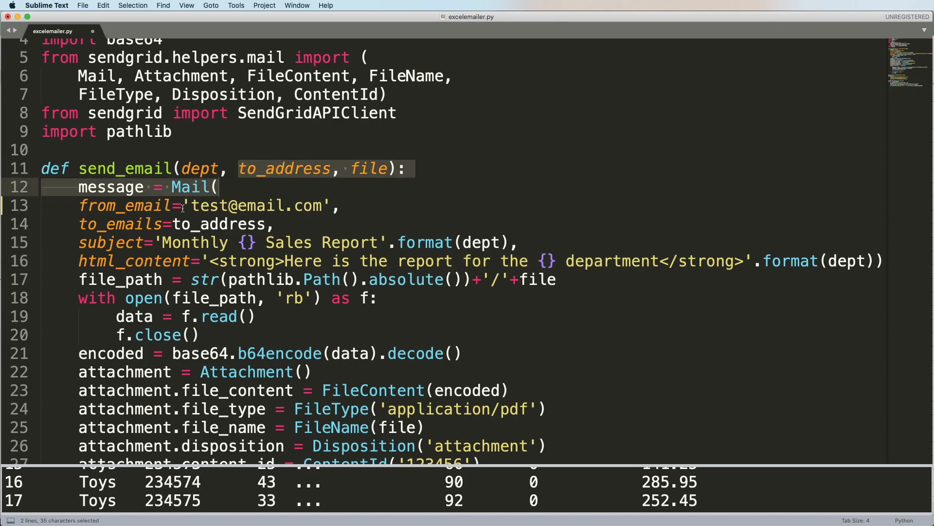
left_click(350, 169)
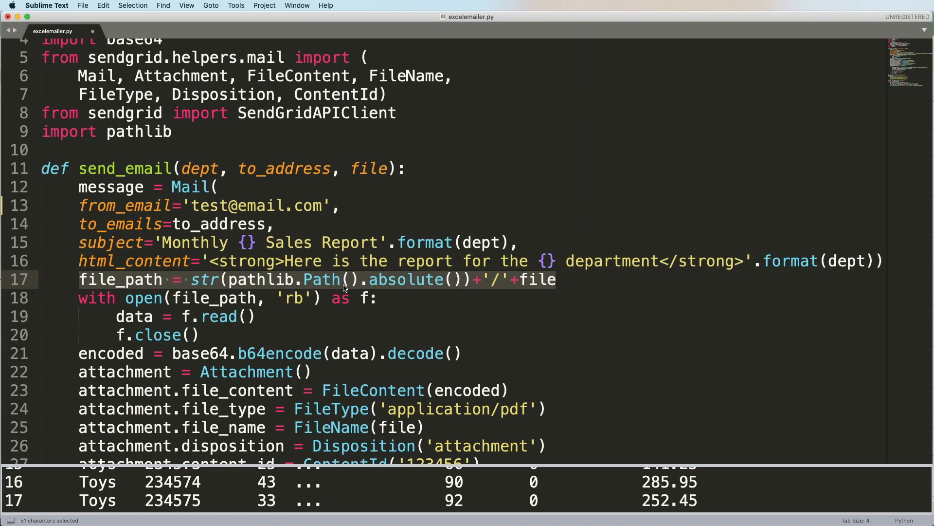
mouse_move(468, 287)
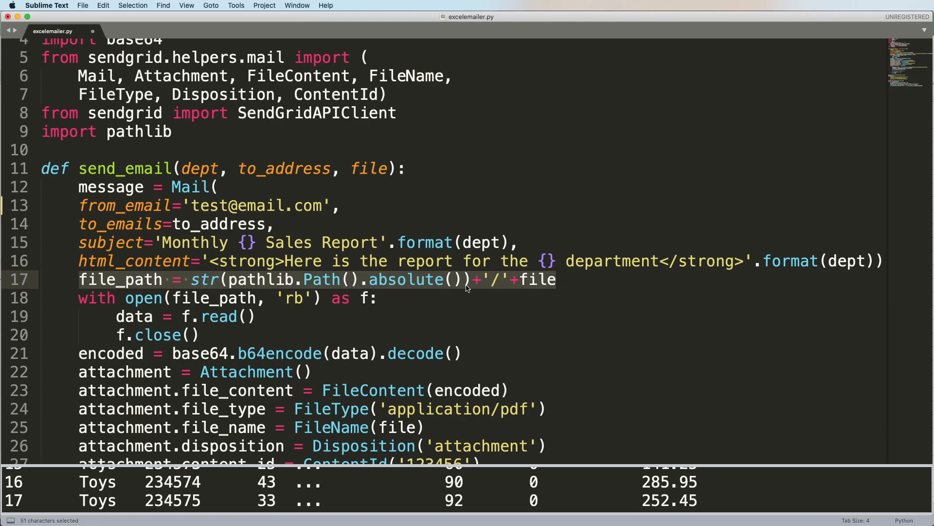
mouse_move(542, 287)
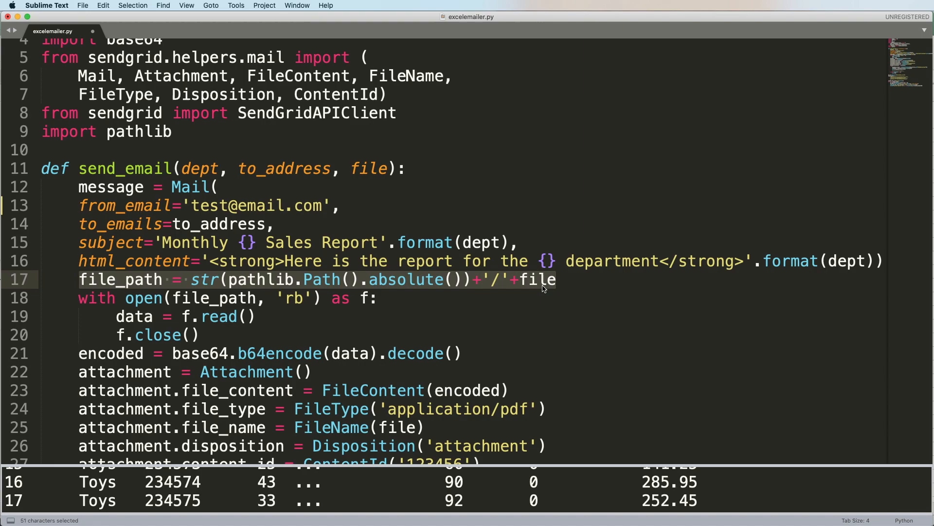
scroll("down", 3)
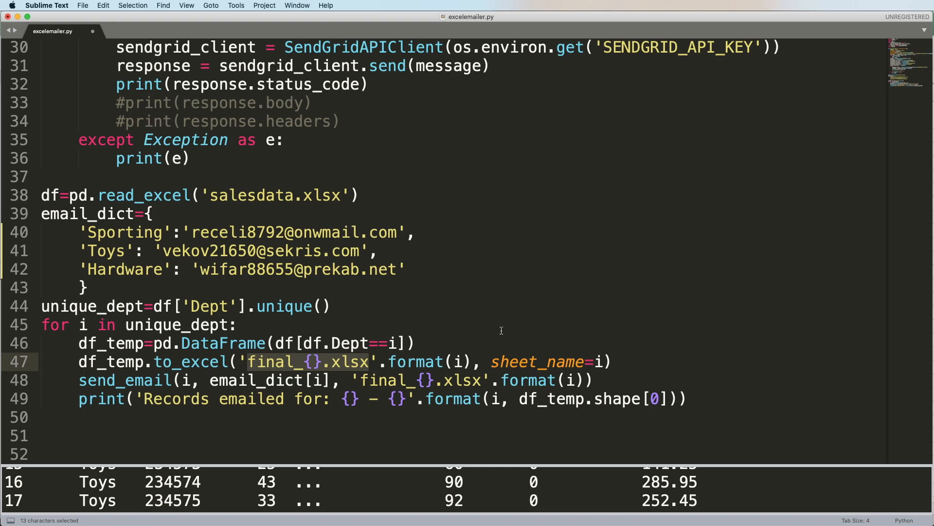
Add a 'Home' key after the Hardware entry in the email dictionary.
left_click(424, 269)
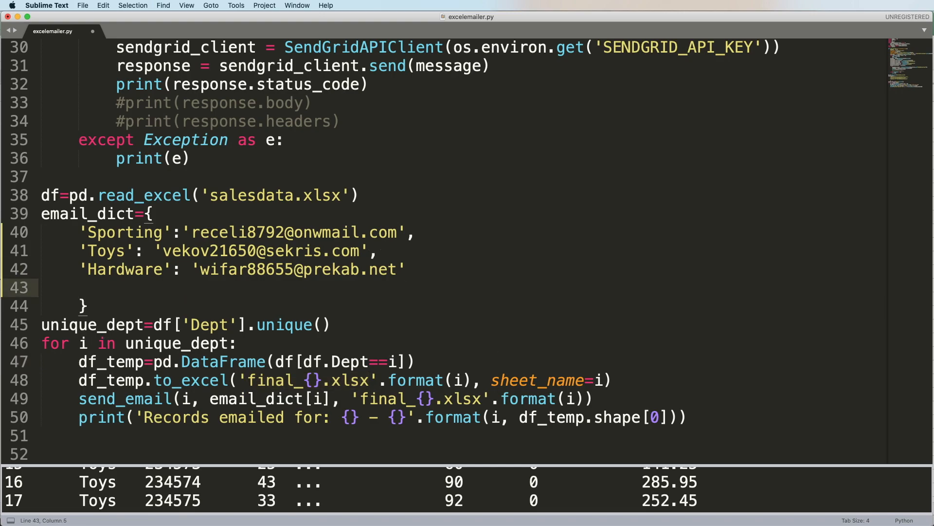
type("'Home': 'home@email.com")
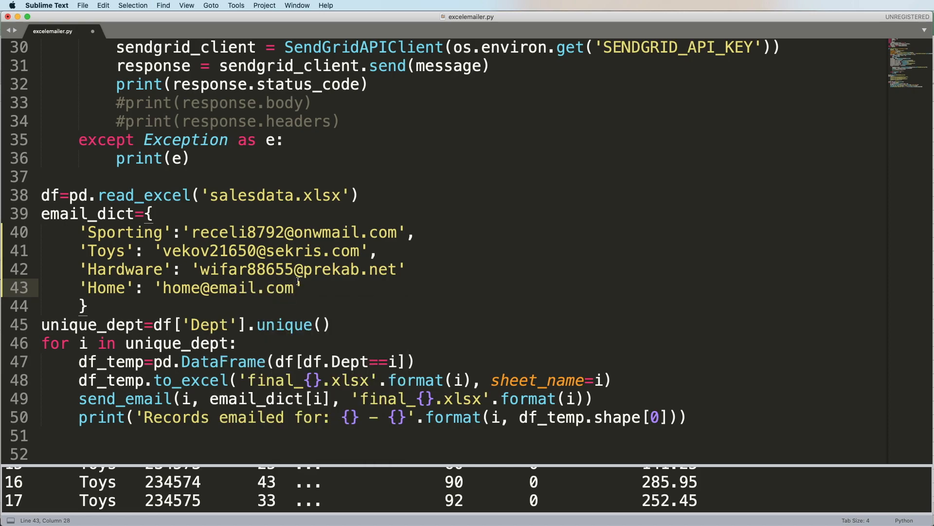
mouse_move(342, 280)
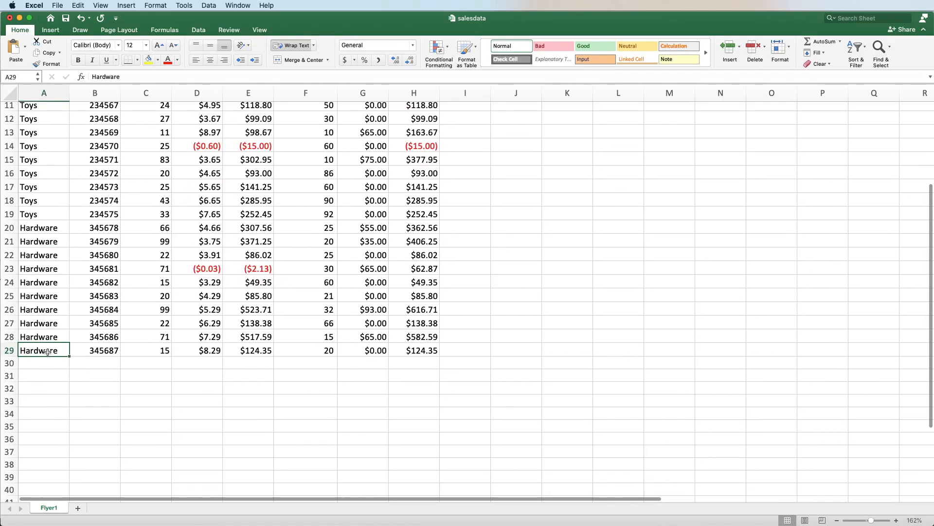
Overwrite cell A29's department with Home.
type("Home': 'home@email.com'")
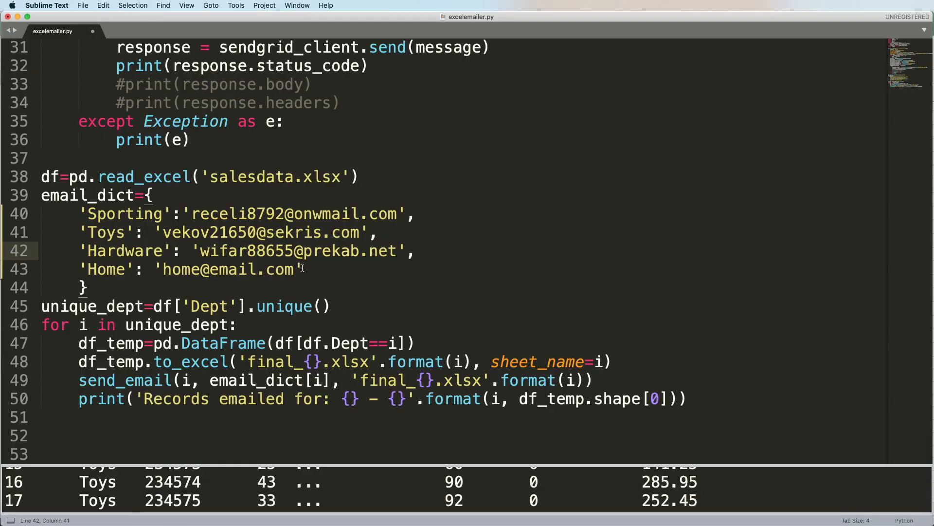
Return to the editor and open a Finder window on the EXCEL TO EMAIL folder.
left_click(287, 269)
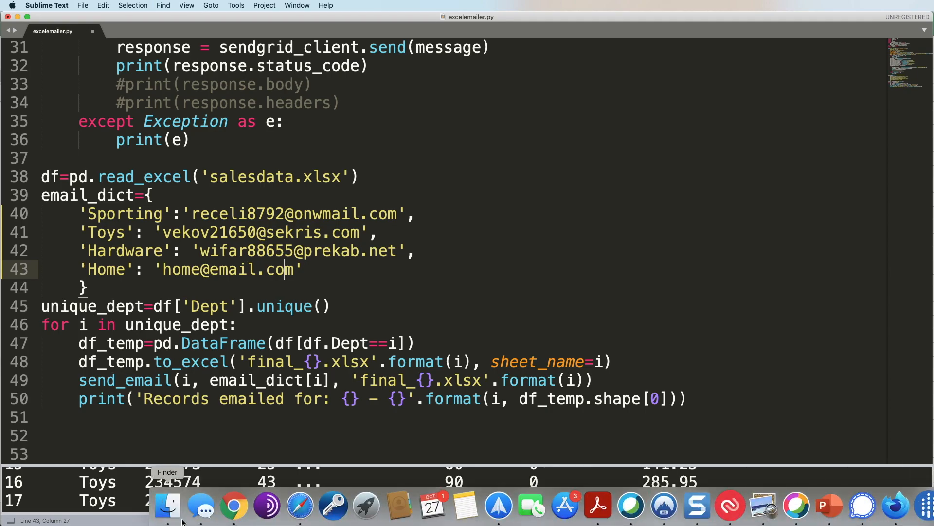
left_click(167, 506)
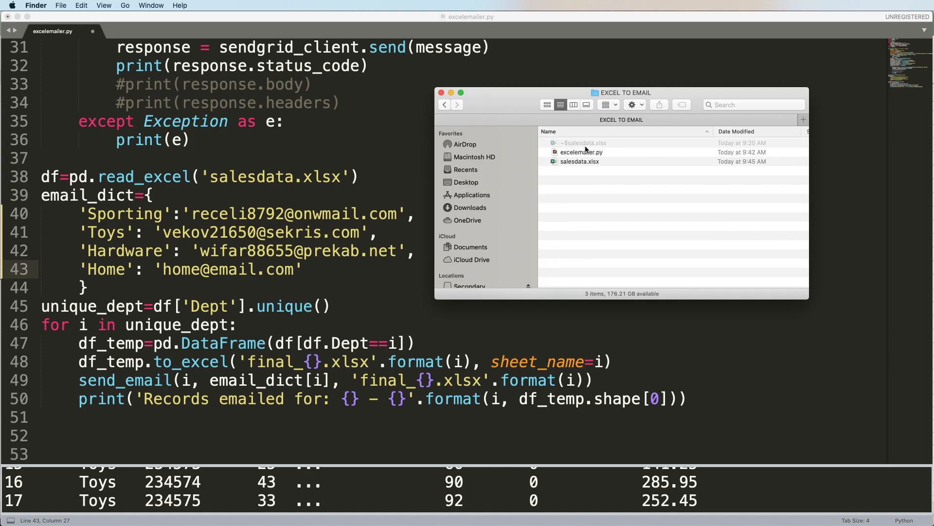
mouse_move(574, 156)
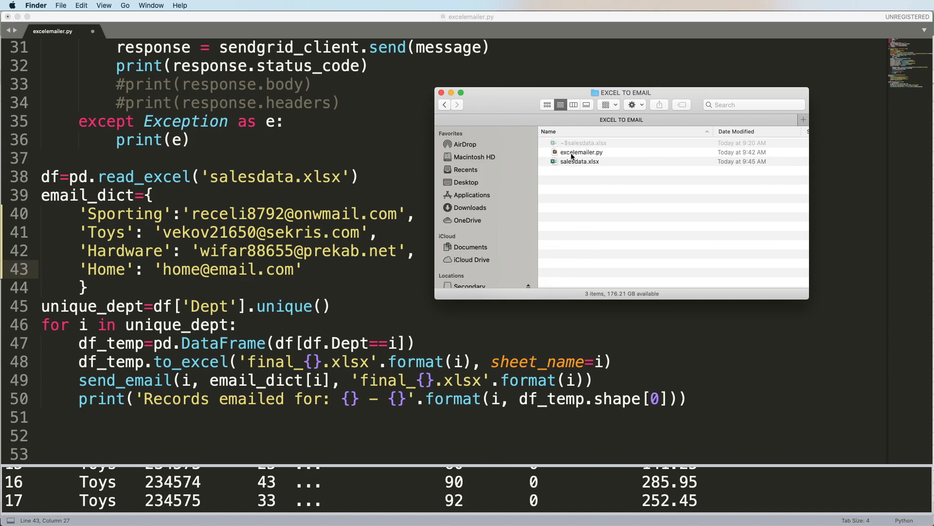
mouse_move(577, 169)
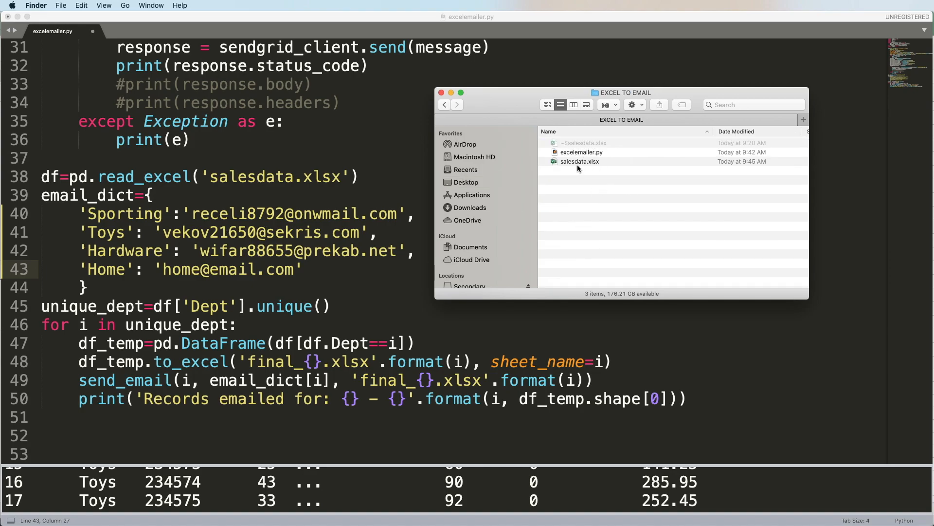
mouse_move(575, 199)
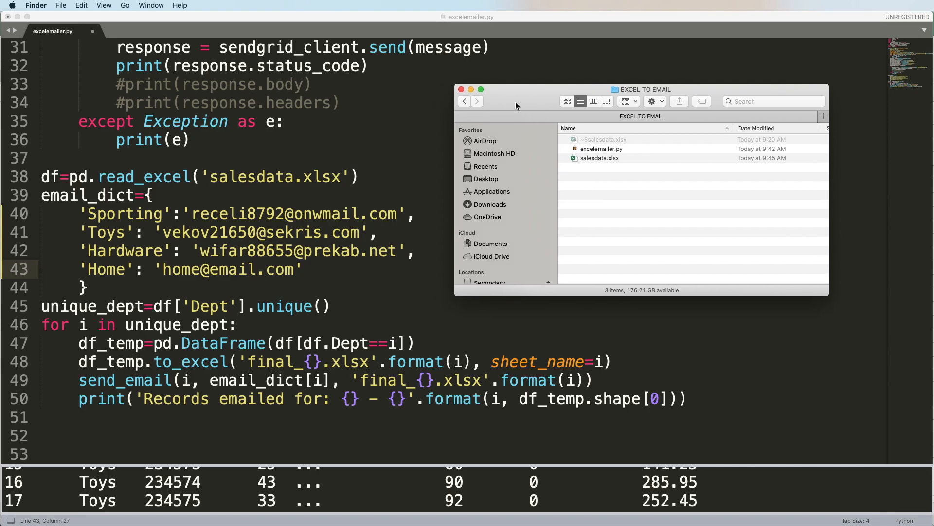
mouse_move(929, 141)
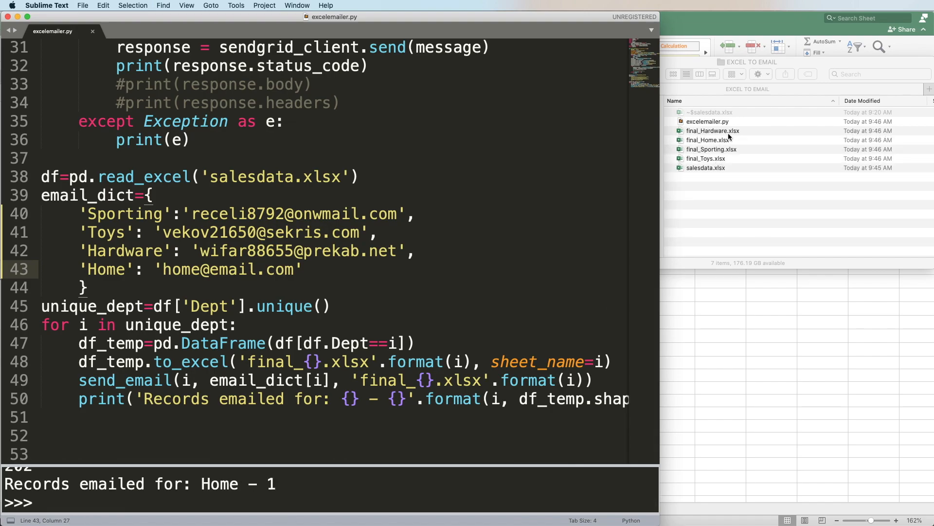
Inspect the generated final_Hardware.xlsx workbook, then return to the salesdata sheet.
double_click(713, 131)
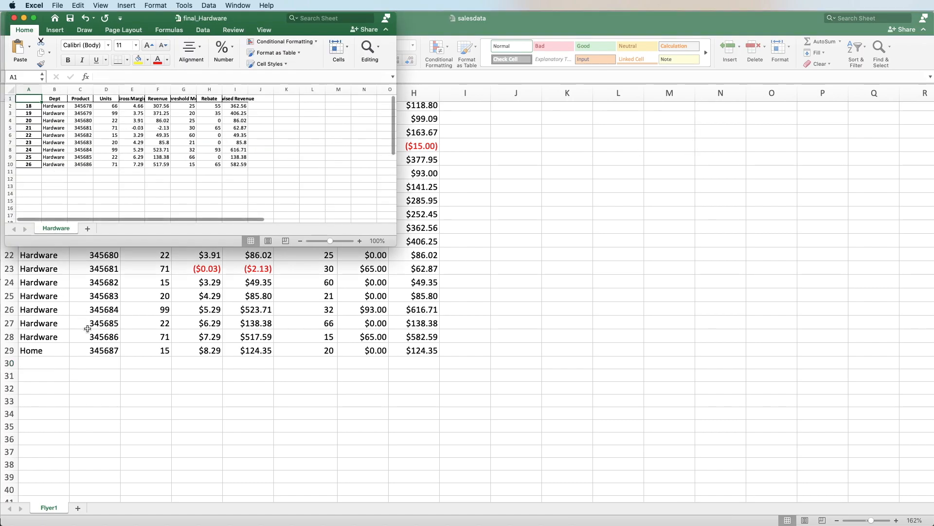
mouse_move(114, 338)
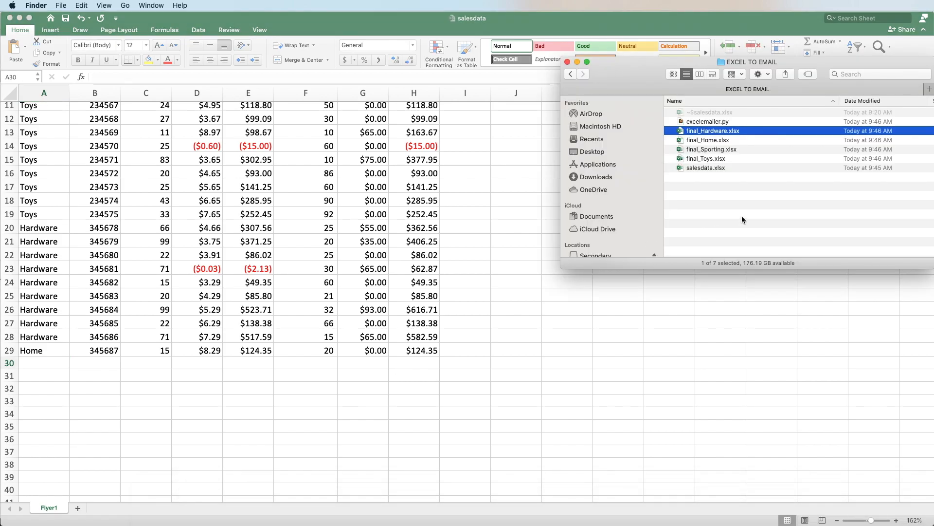
double_click(708, 139)
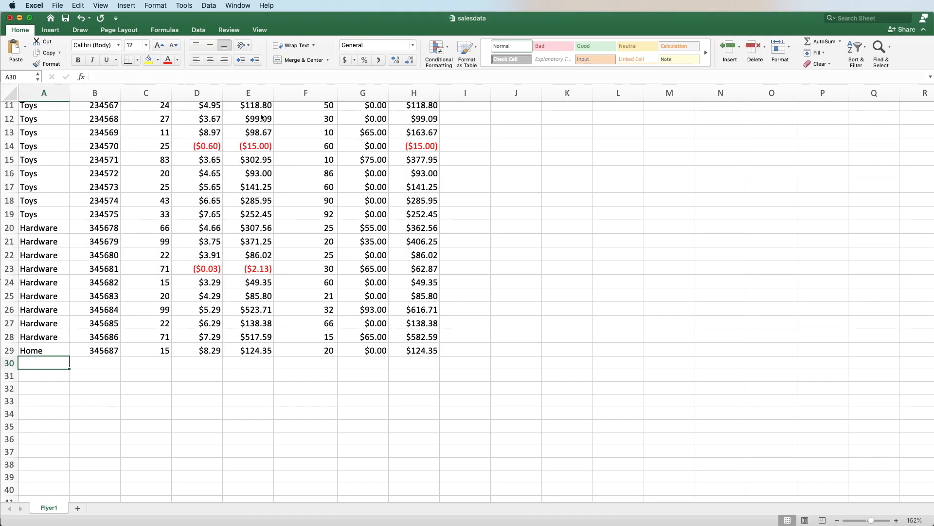
left_click(197, 227)
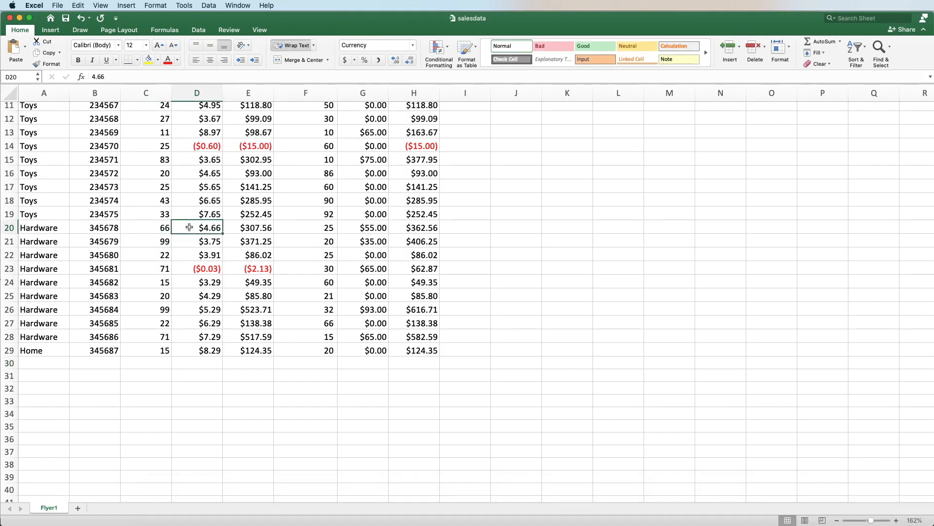
scroll("down", 3)
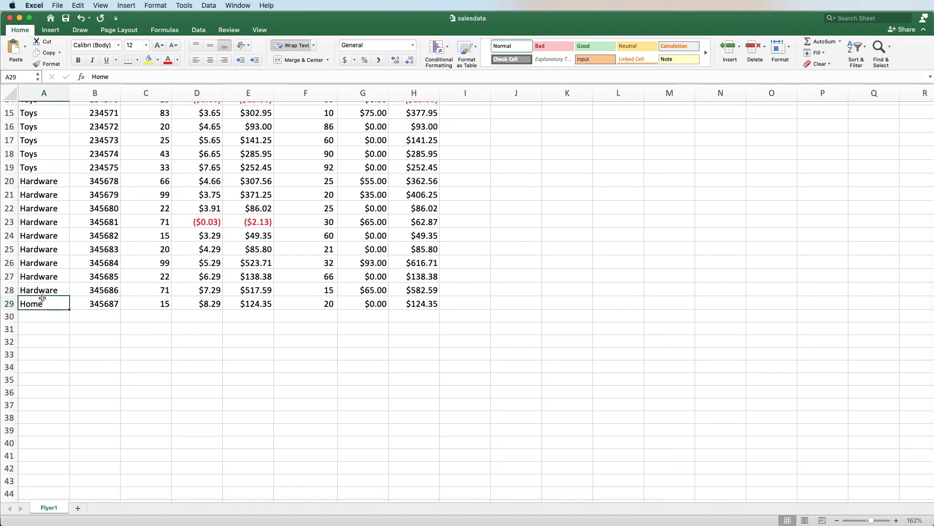
Undo the Home department entry in A29 and open the Home report workbook.
key("Return")
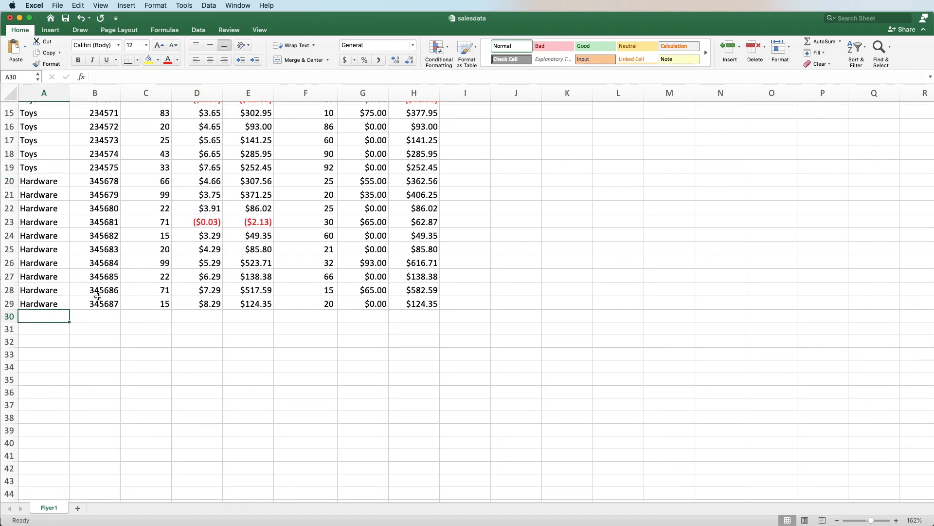
scroll("up", 3)
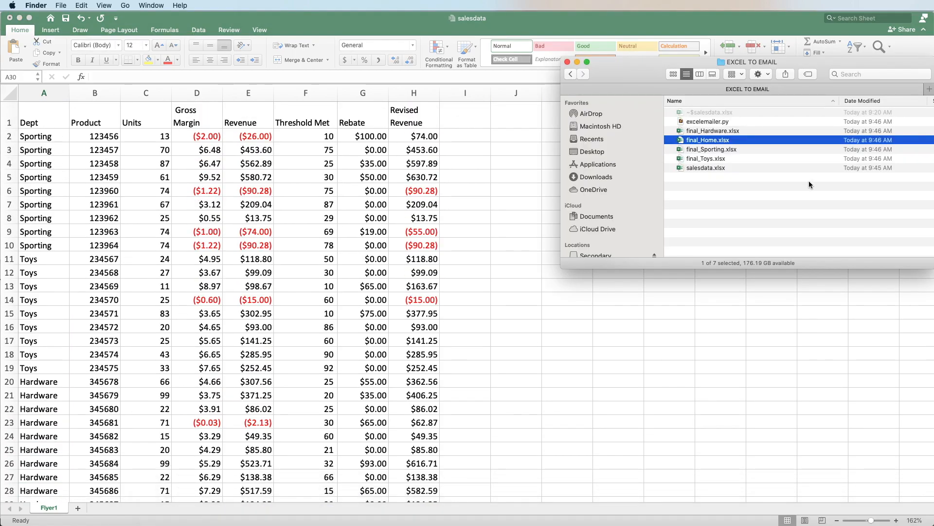
double_click(707, 122)
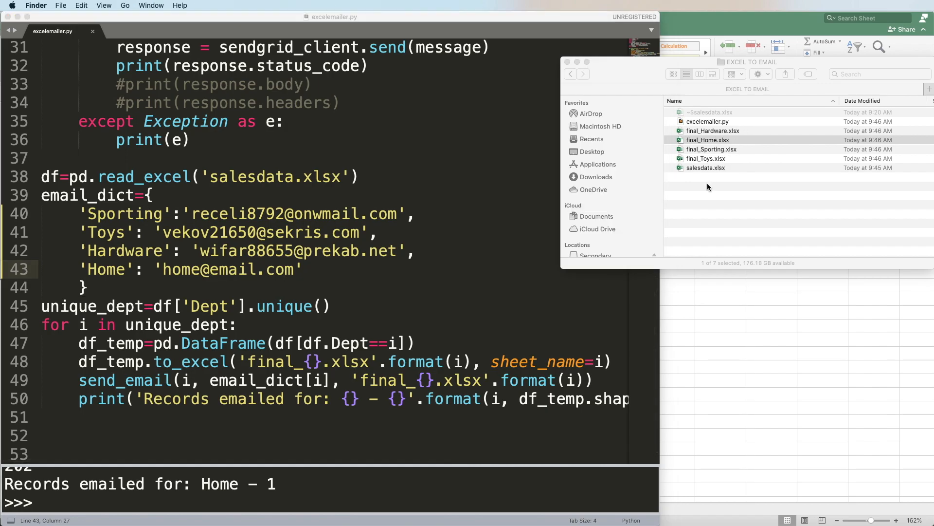
Change Terminal's directory to Desktop/EXCEL TO EMAIL and list its contents.
left_click(707, 159)
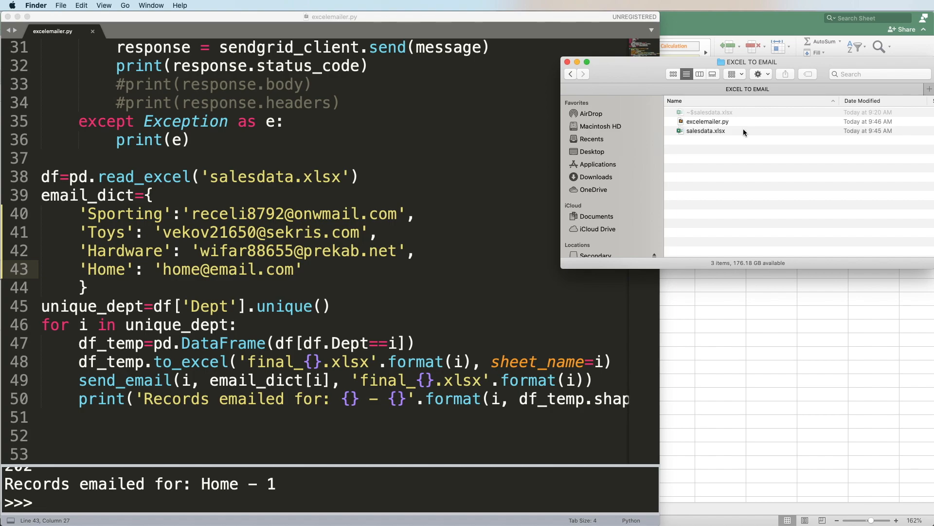
mouse_move(168, 506)
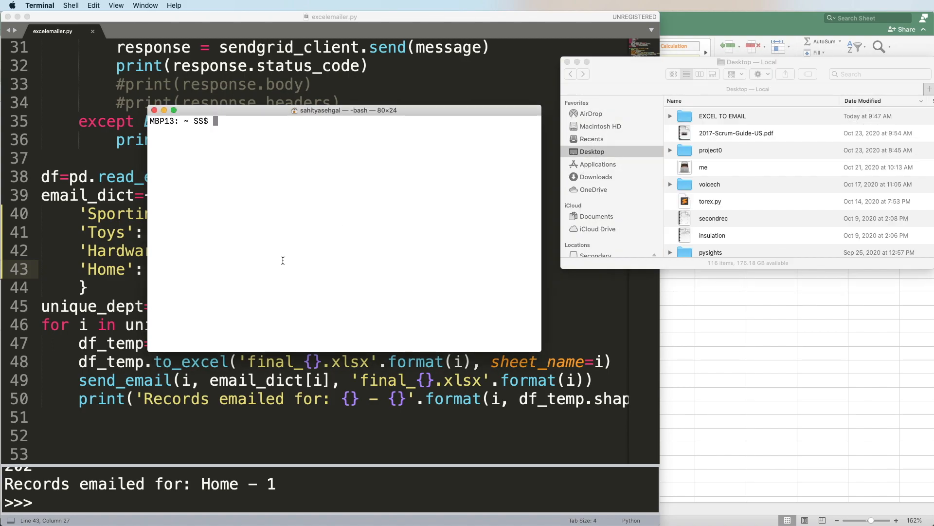
type("cd /Users/sahityasehgal/Desktop/EXCEL\\ TO\\ EMAIL")
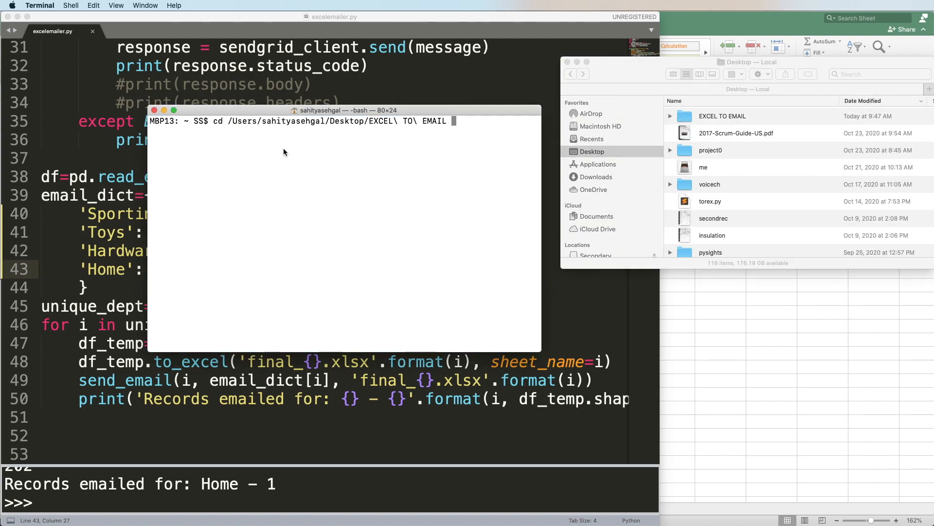
key("Return")
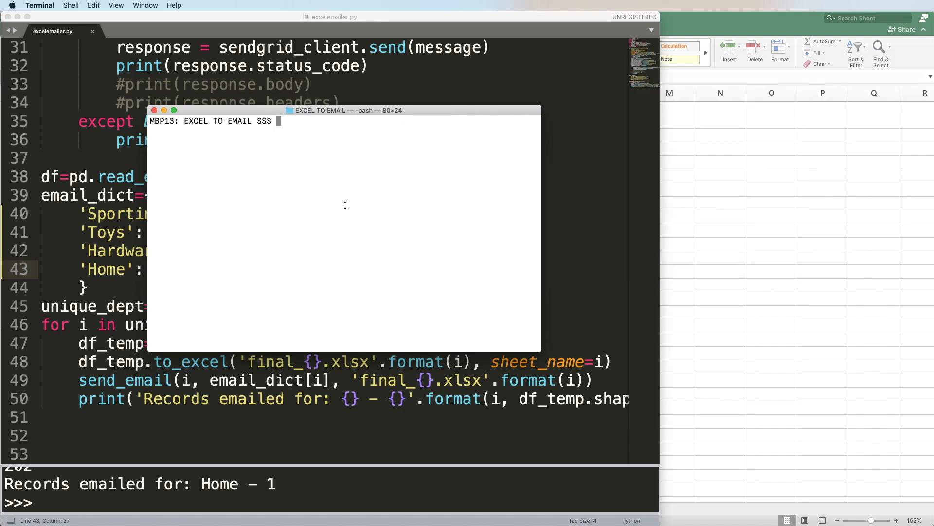
type("ls")
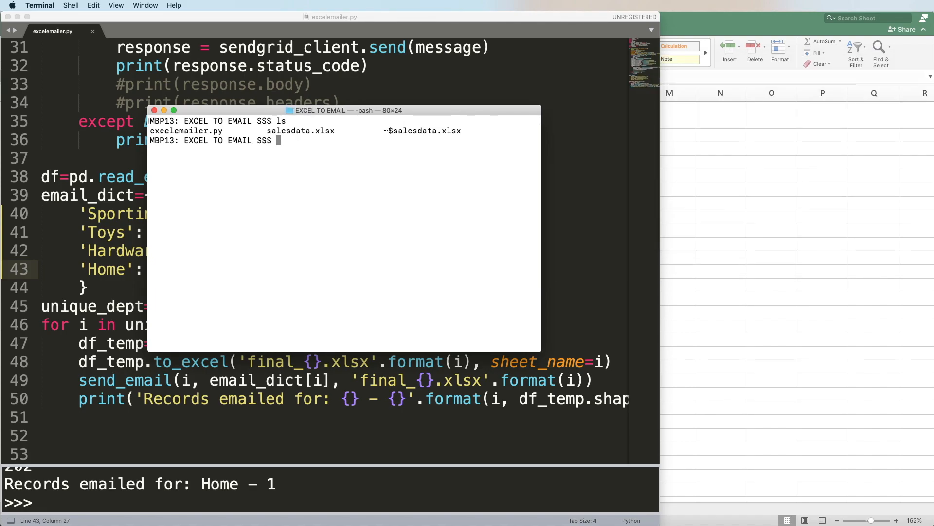
Run python3 excelmailer.py, which fails on the misspelled filename.
type("python")
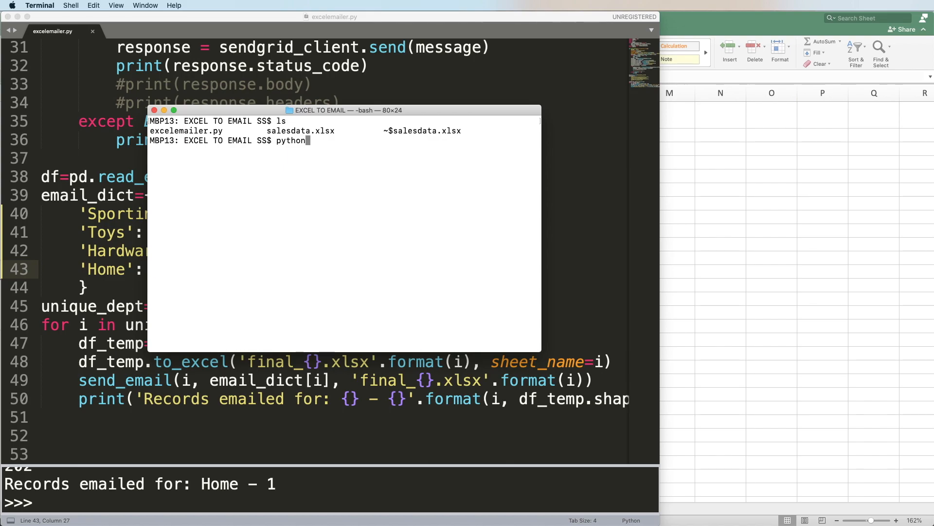
type("3")
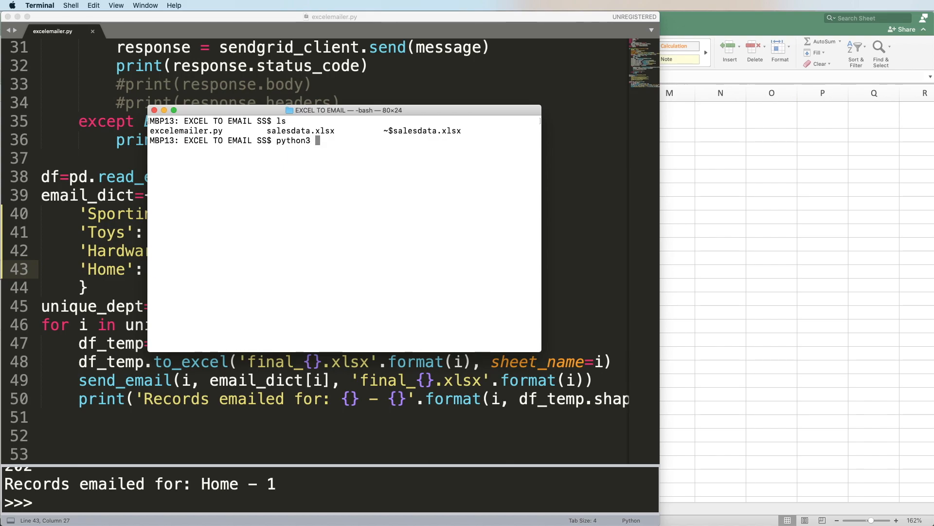
type("excelmailer.")
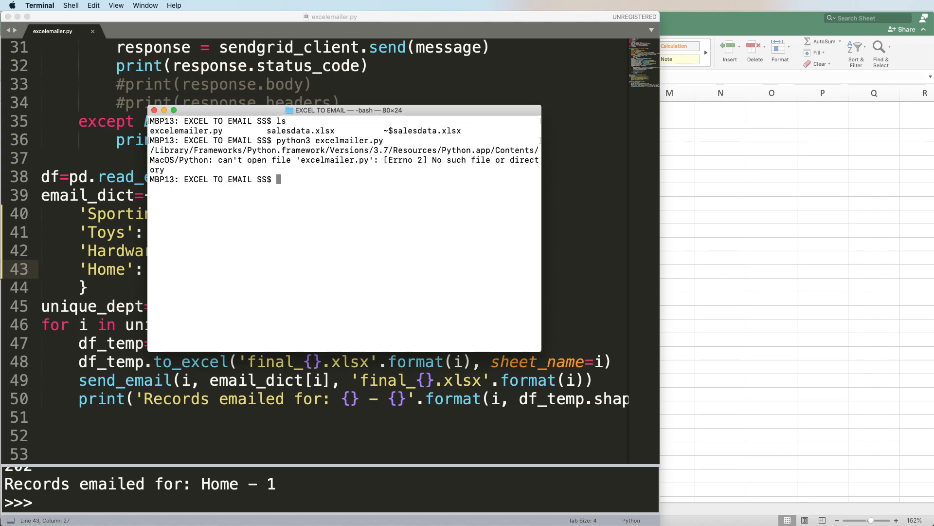
type("python3 excelmailer.py")
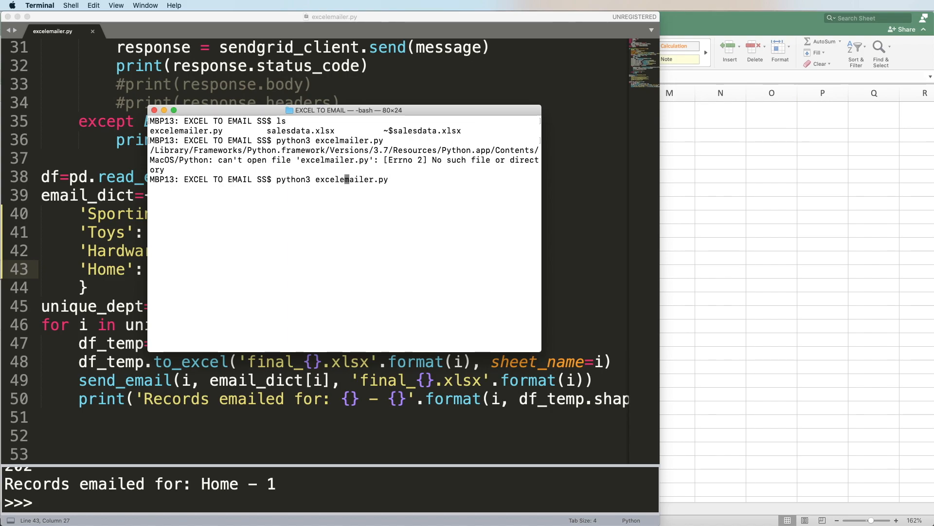
key("Return")
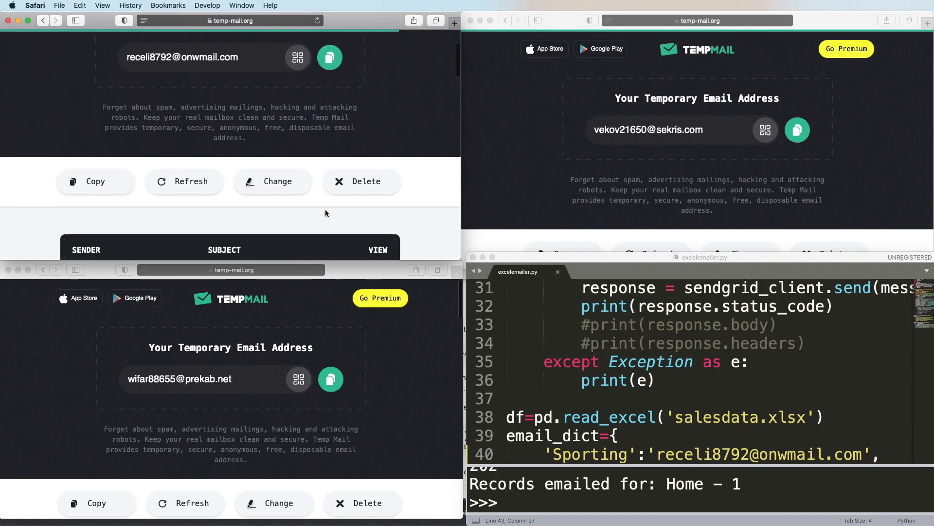
Scroll each Temp Mail inbox to see the Sporting, Toys and Hardware Sales Report emails.
scroll("down", 3)
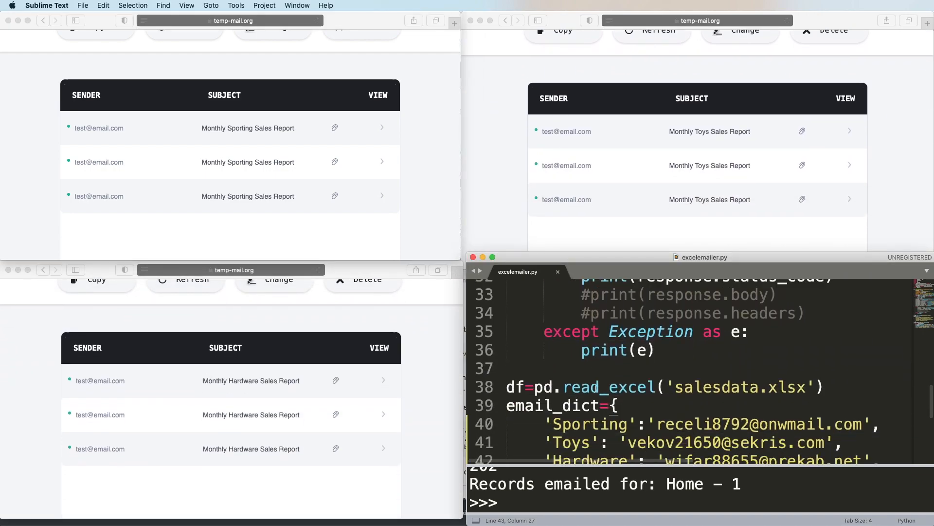
scroll("down", 3)
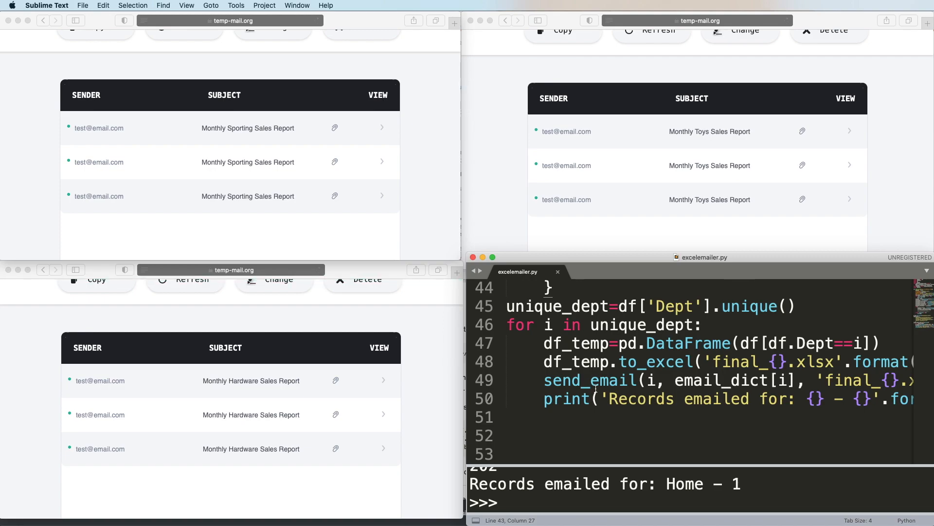
scroll("up", 3)
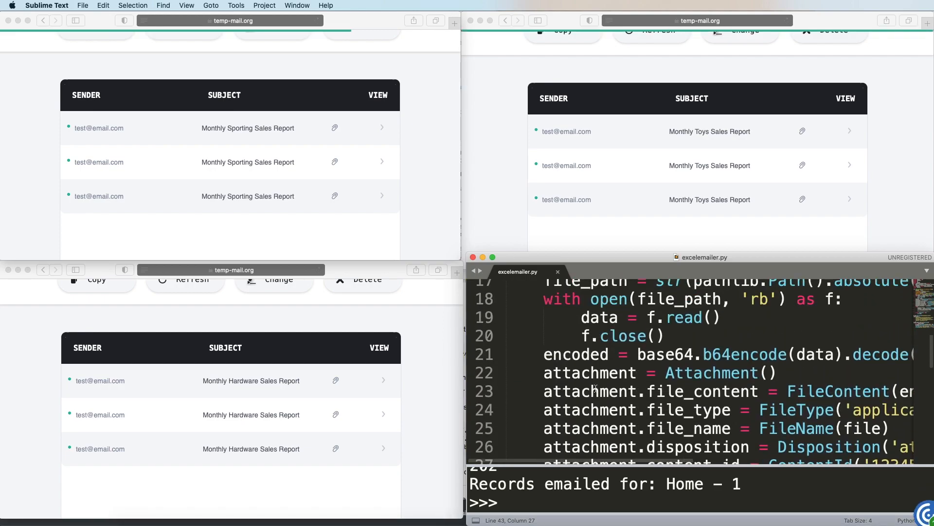